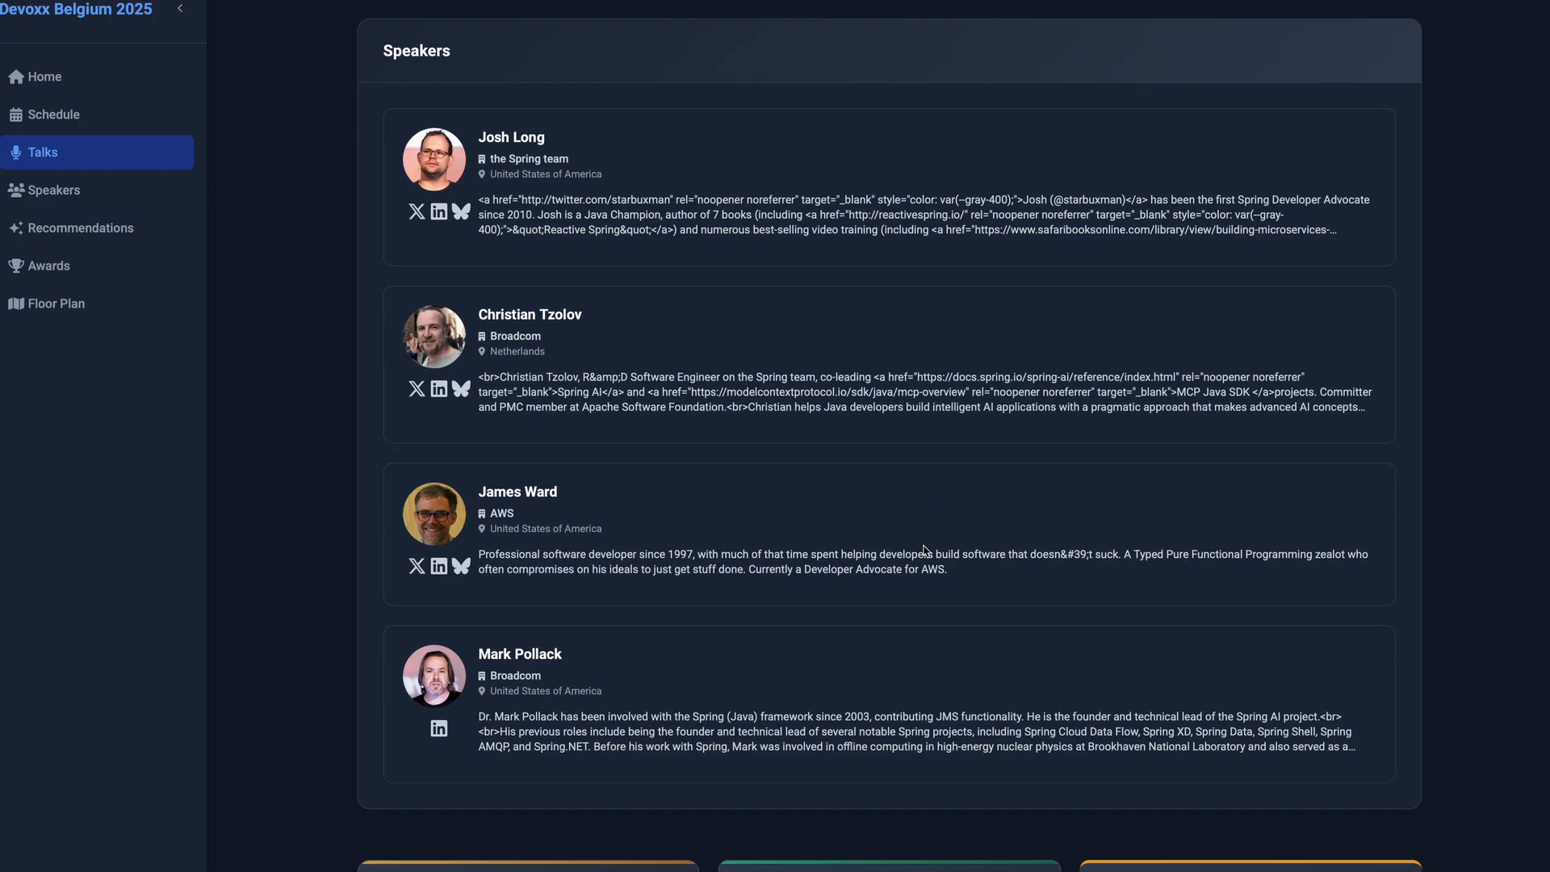
Pick a flair on the talk's comment, then filter the Speakers directory by 'Steph'.
scroll(down, 3)
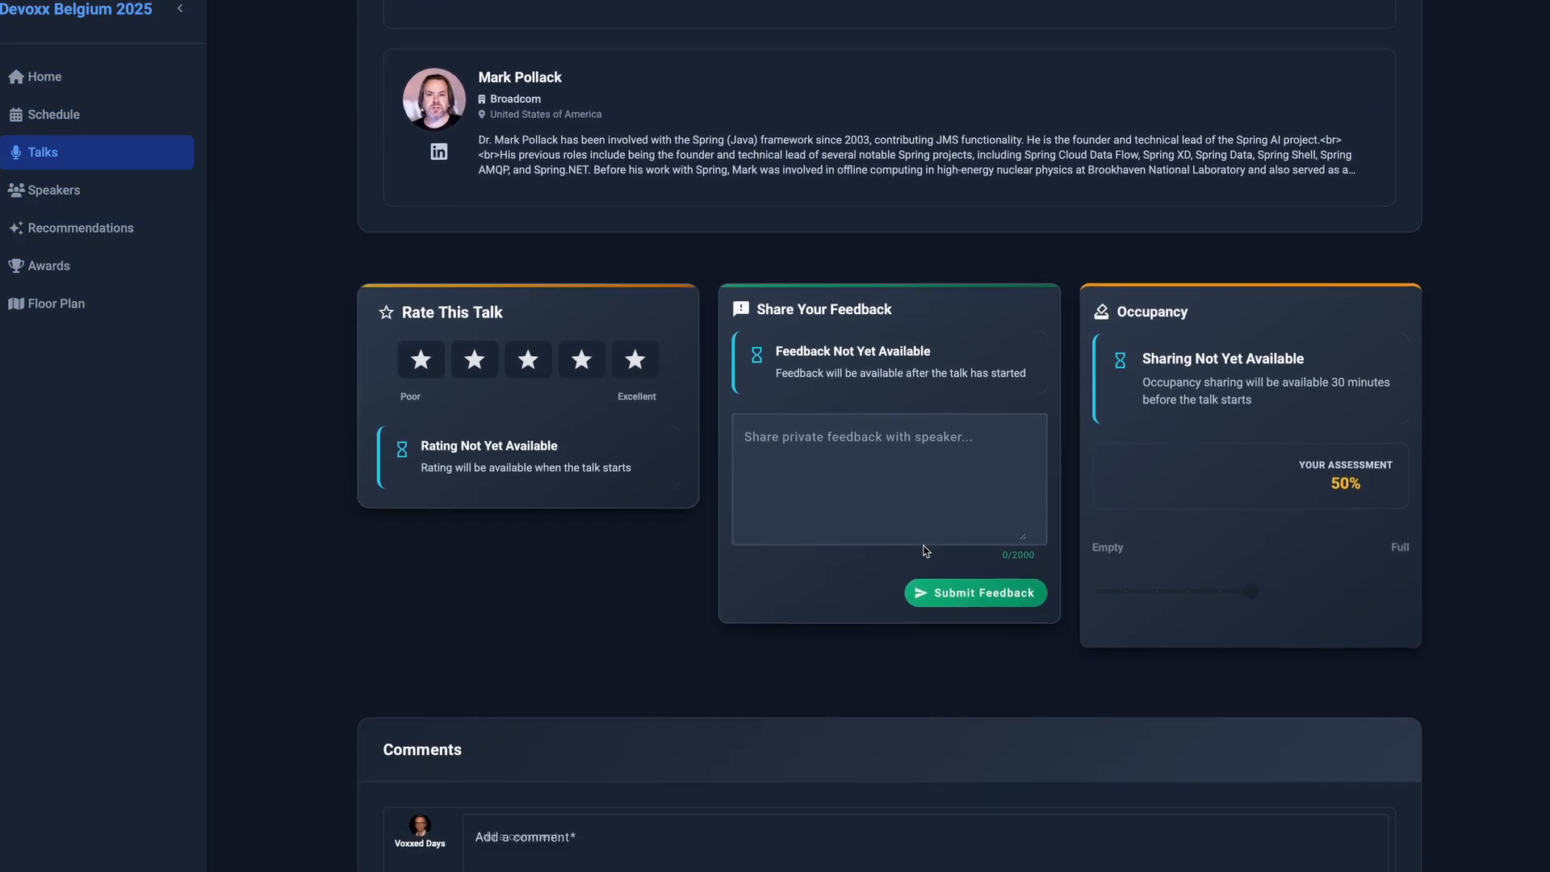
scroll(down, 3)
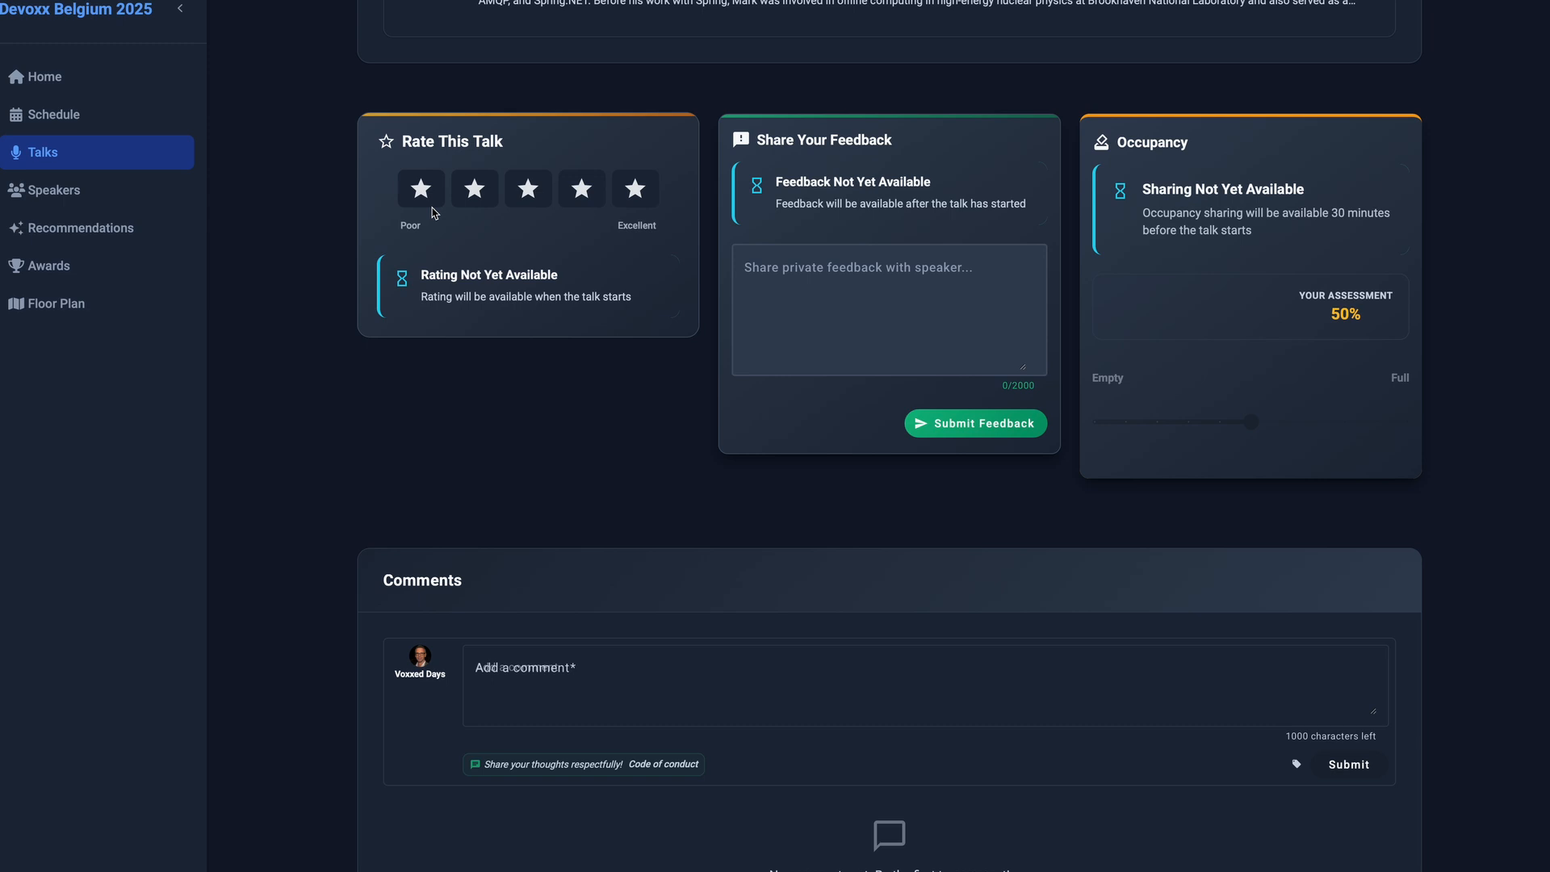
mouse_move(583, 188)
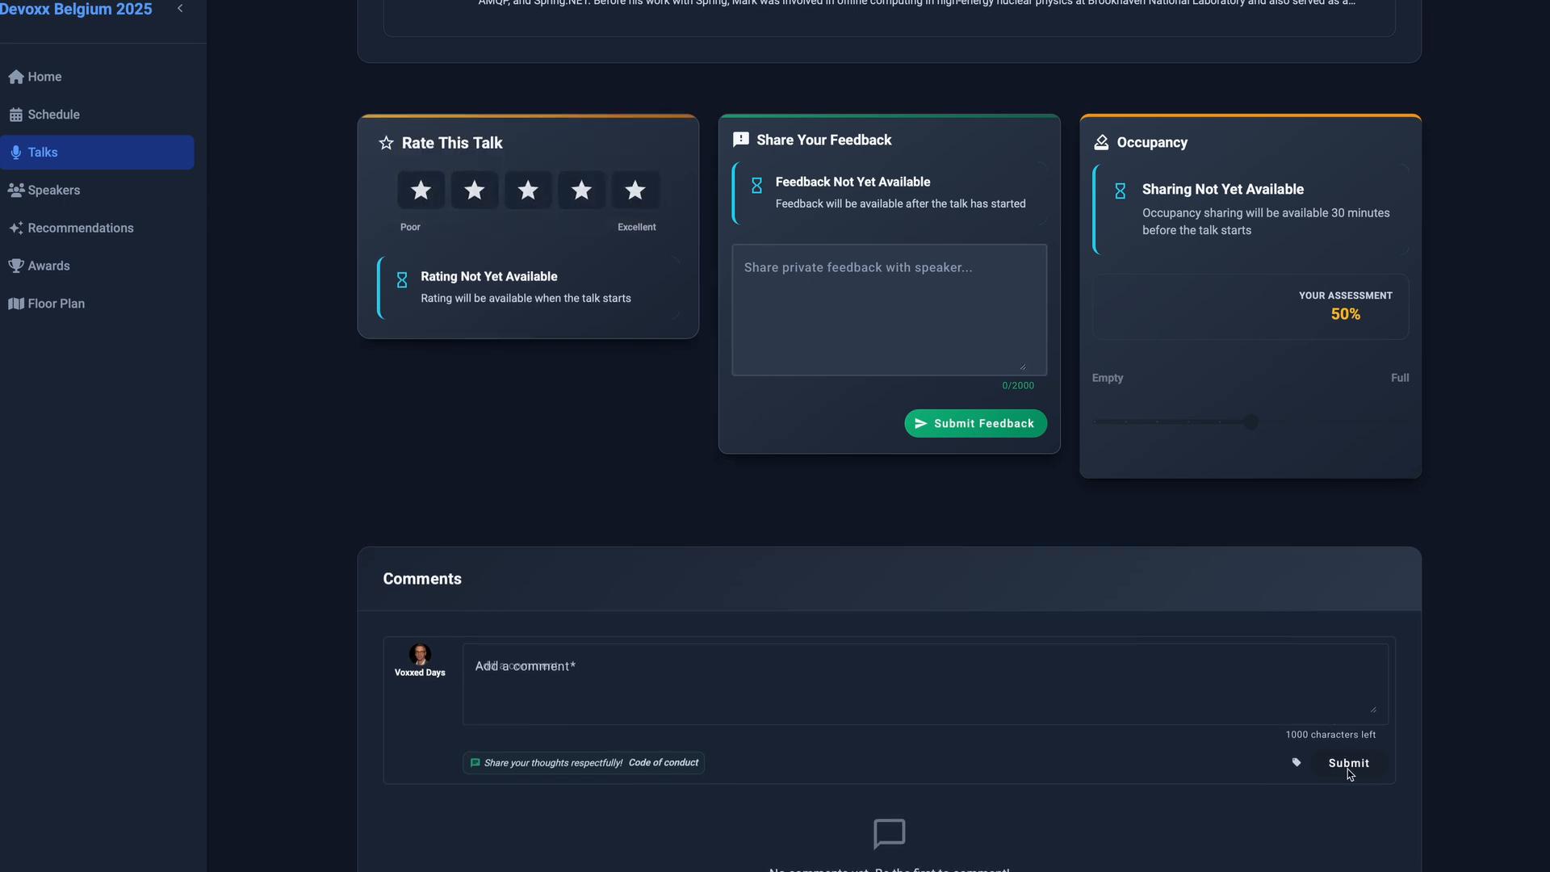
click(1295, 762)
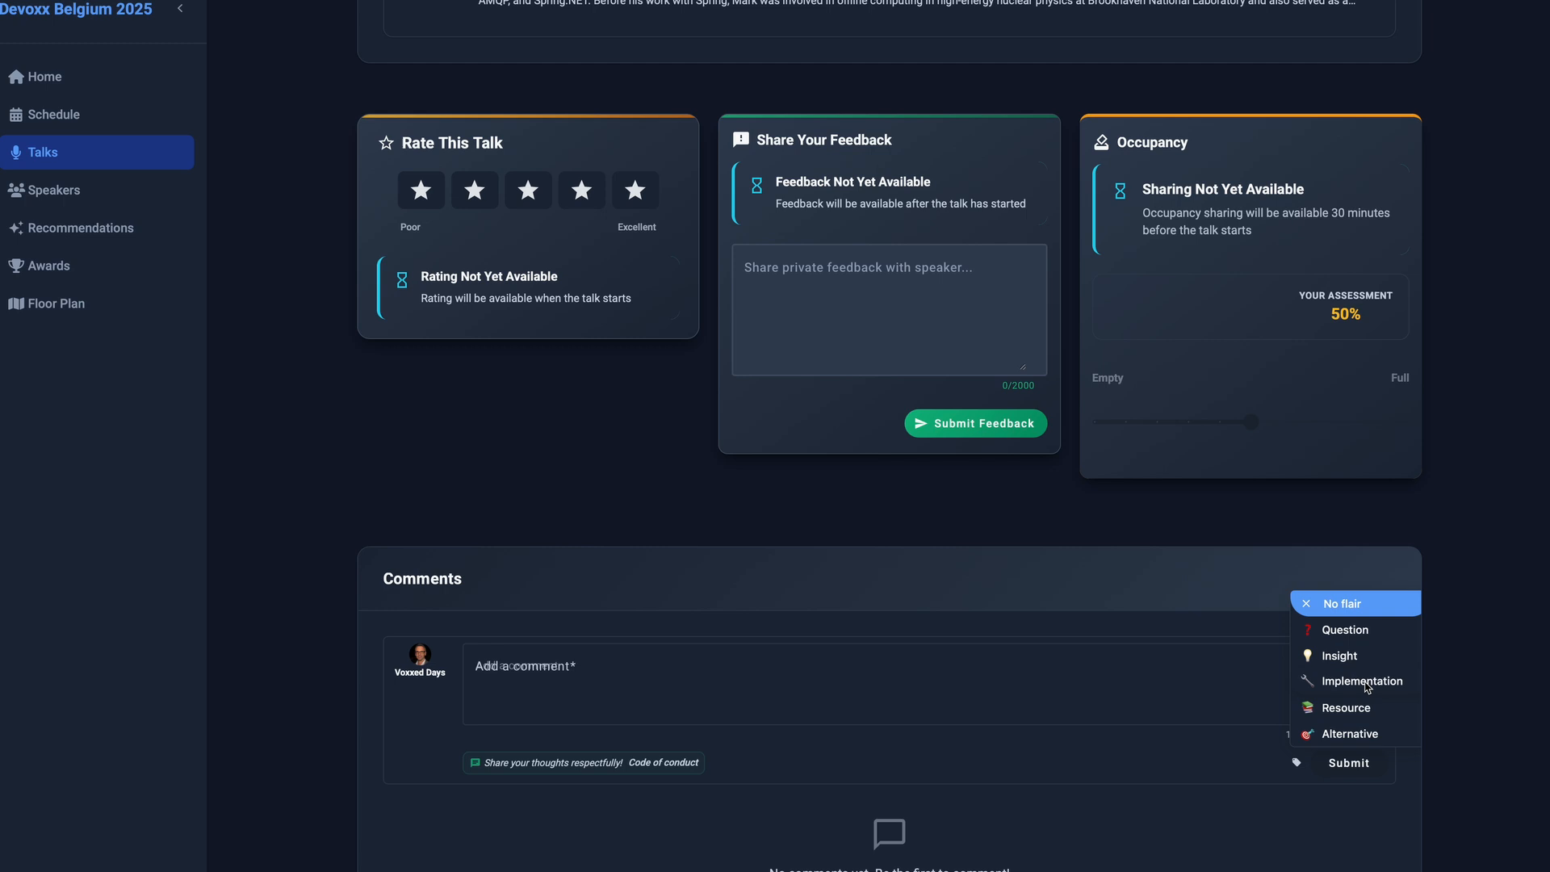
click(890, 684)
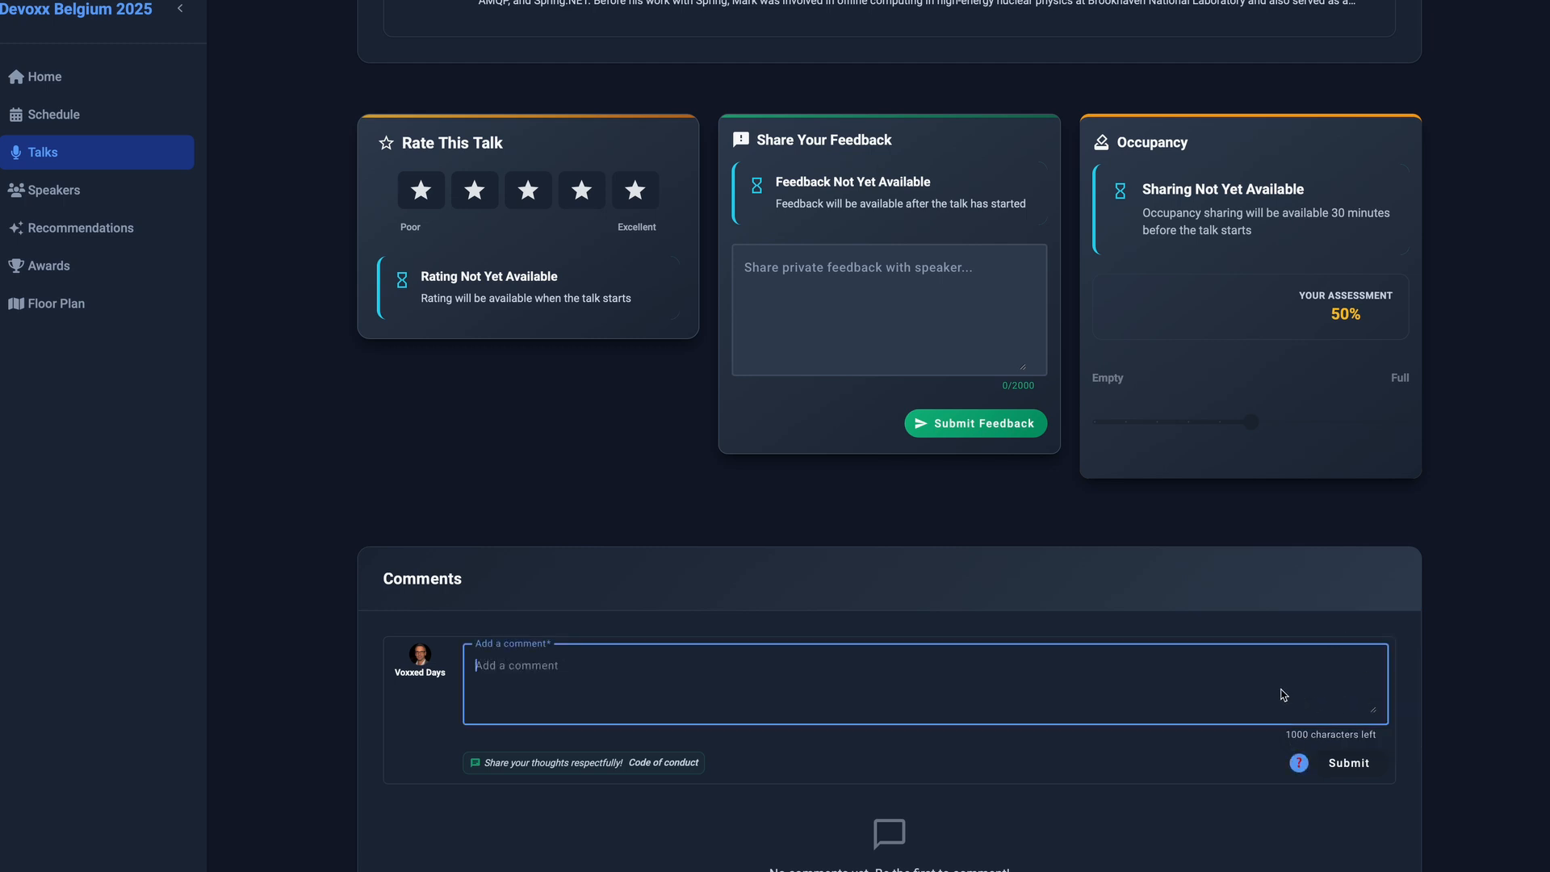
click(55, 190)
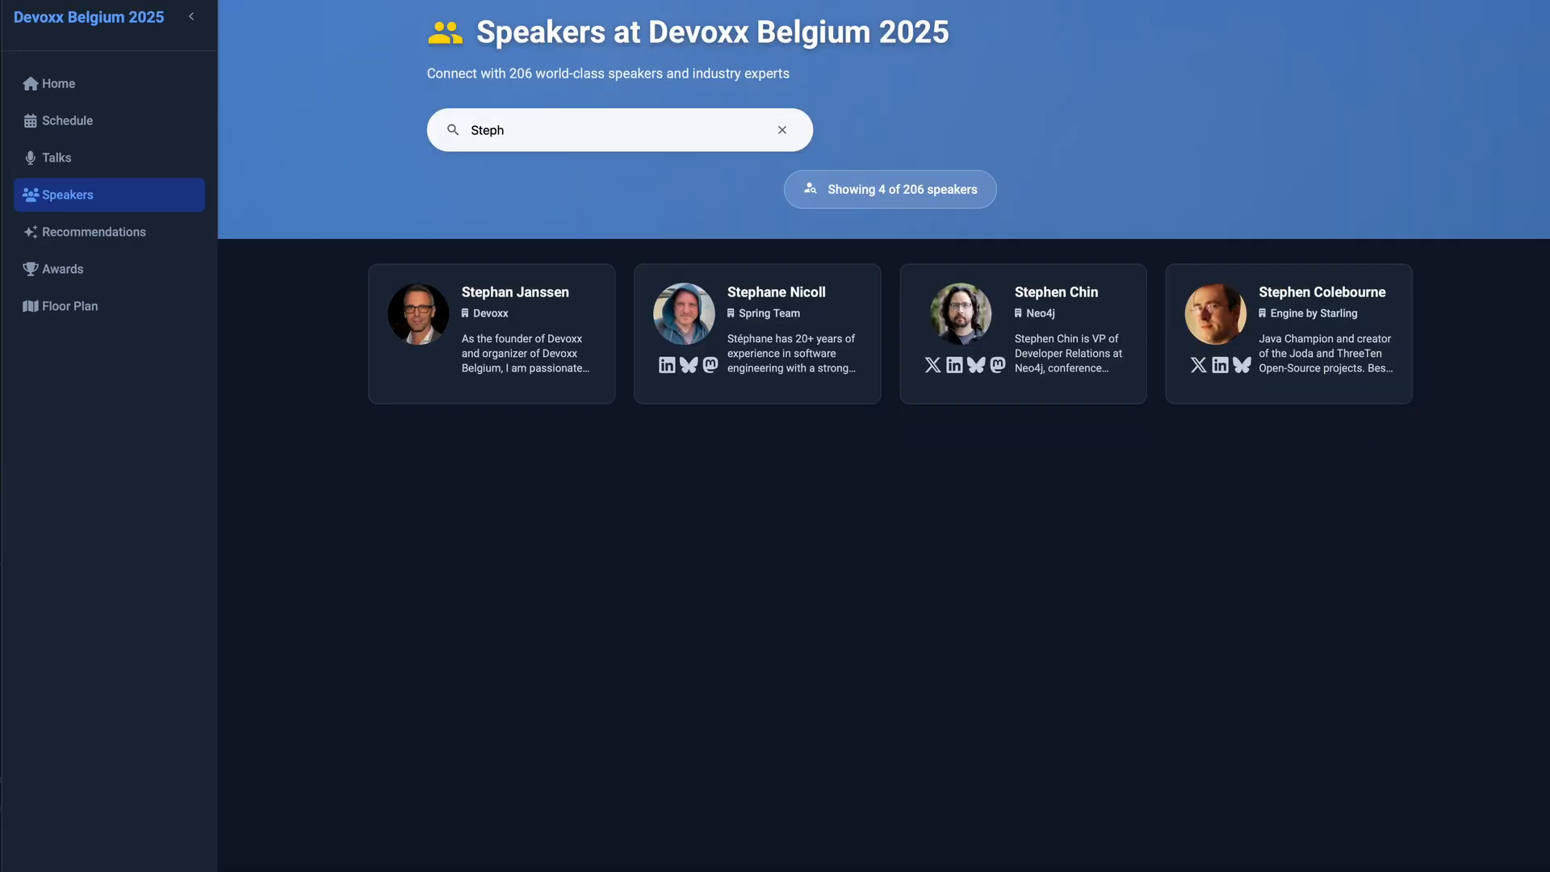
mouse_move(551, 316)
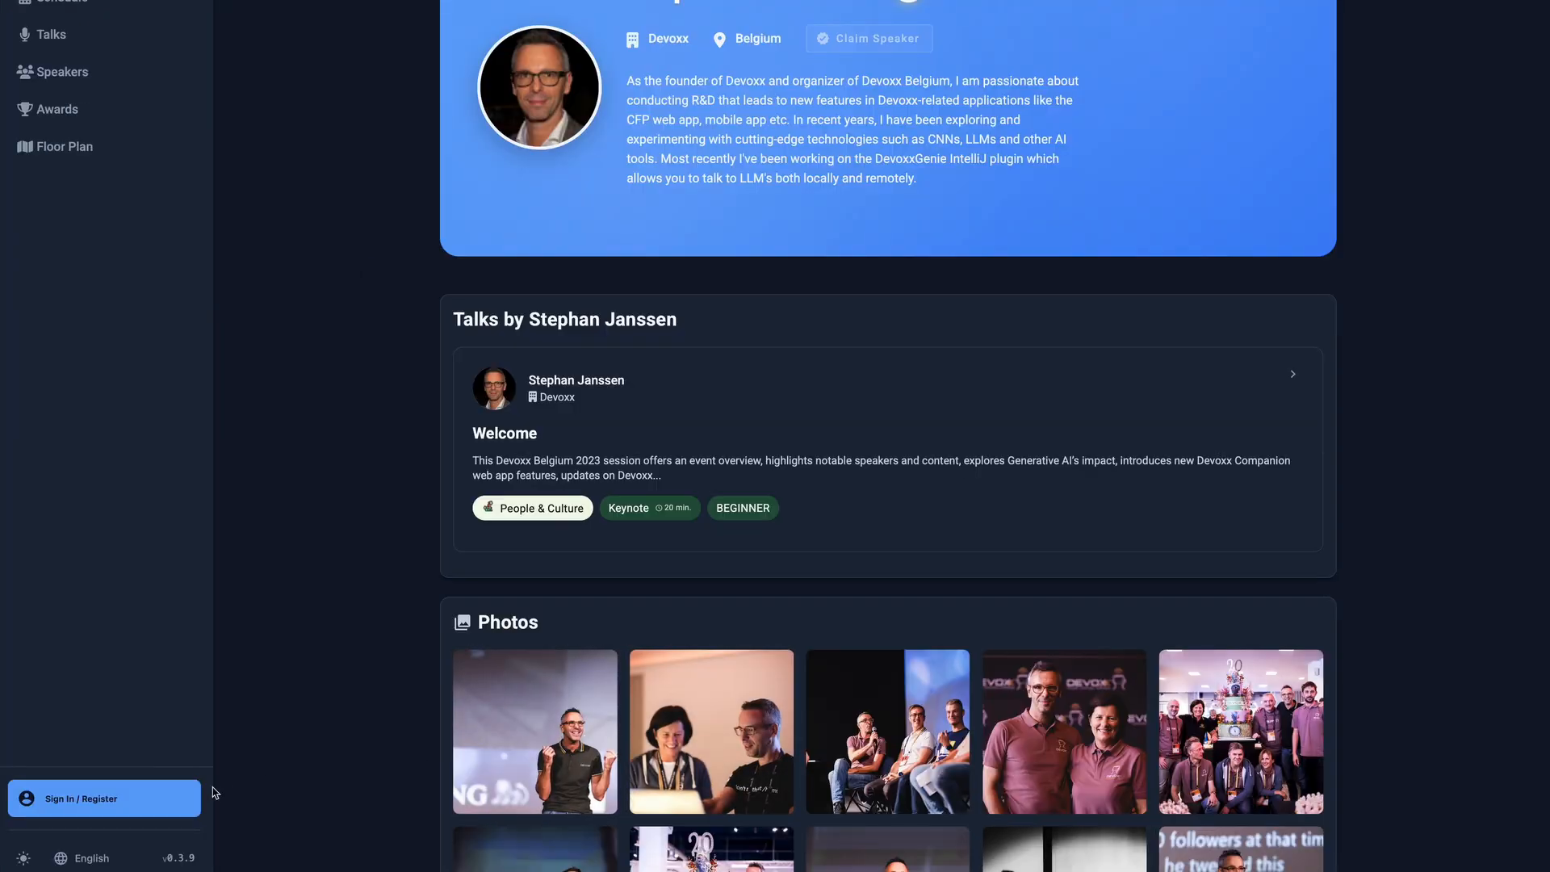
Sign in with Google on Stephan Janssen's speaker page and claim his profile.
click(87, 798)
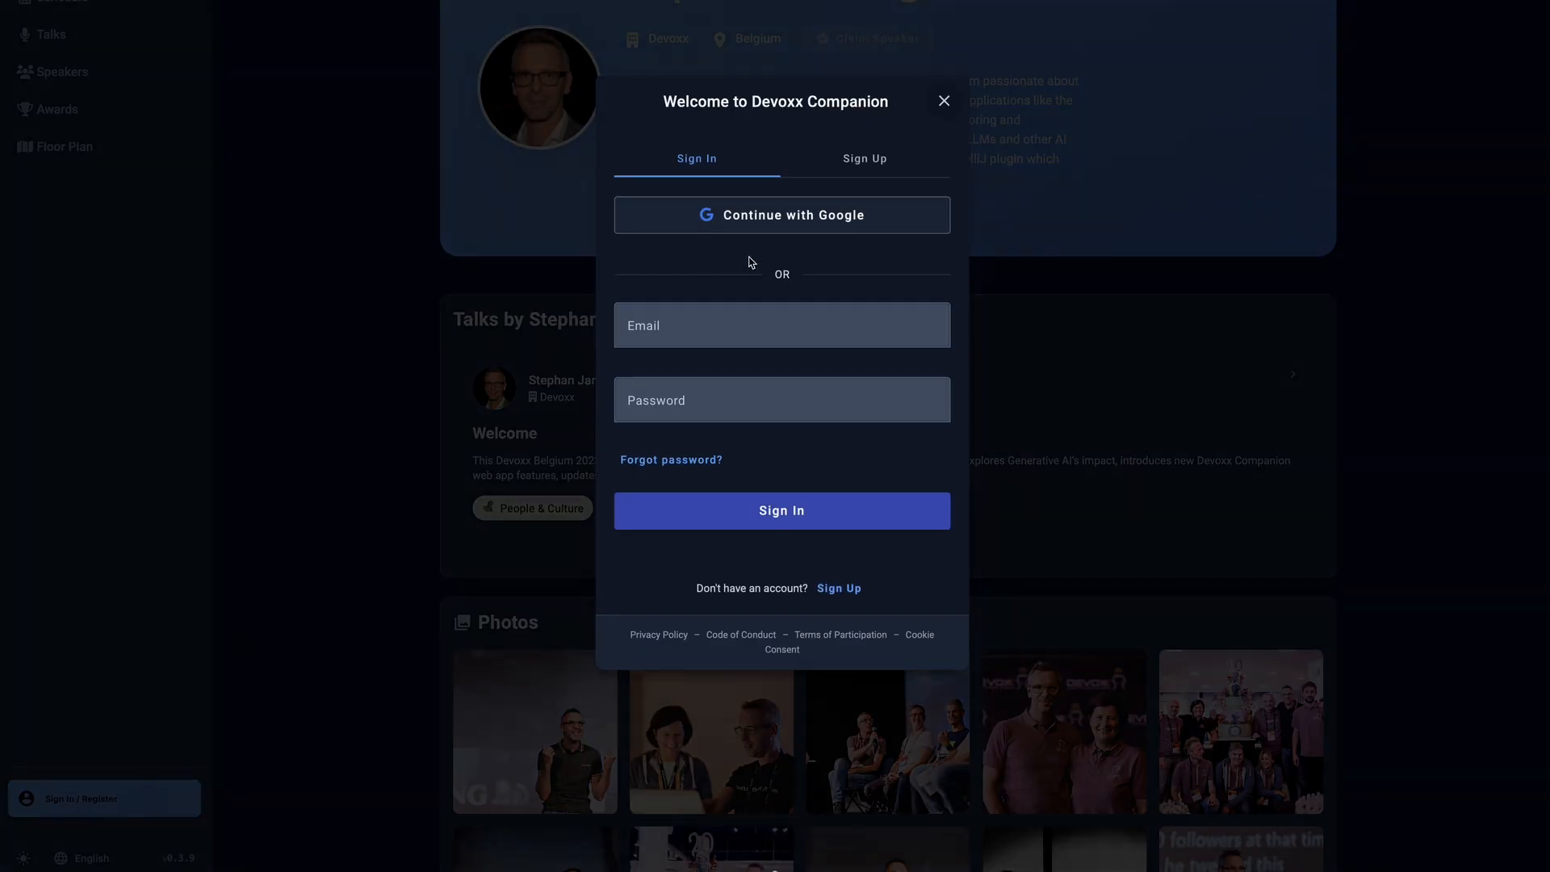
click(943, 100)
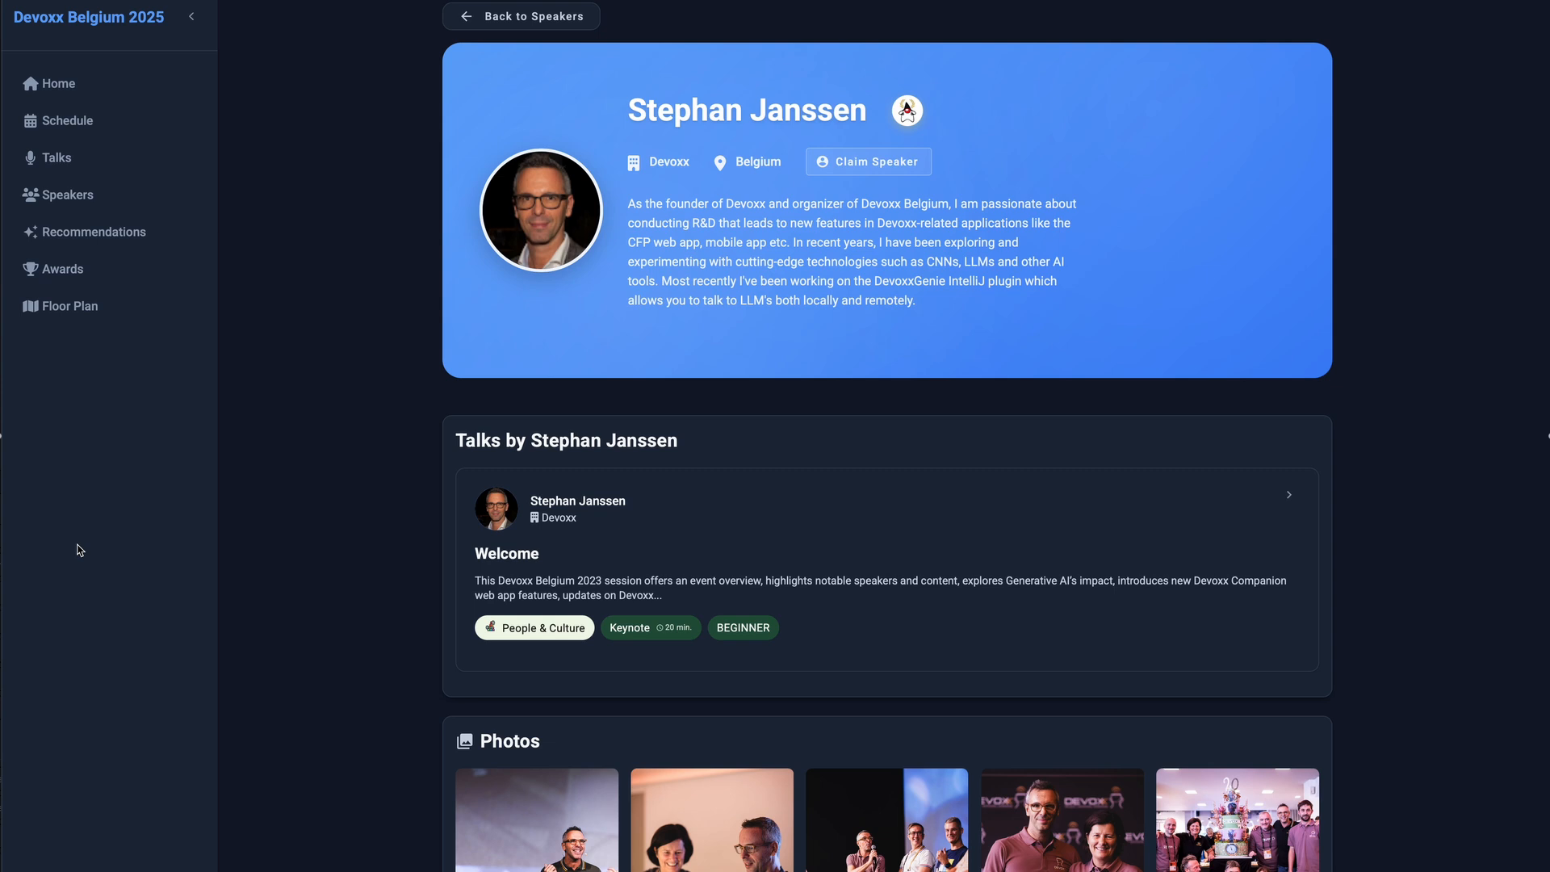
mouse_move(856, 170)
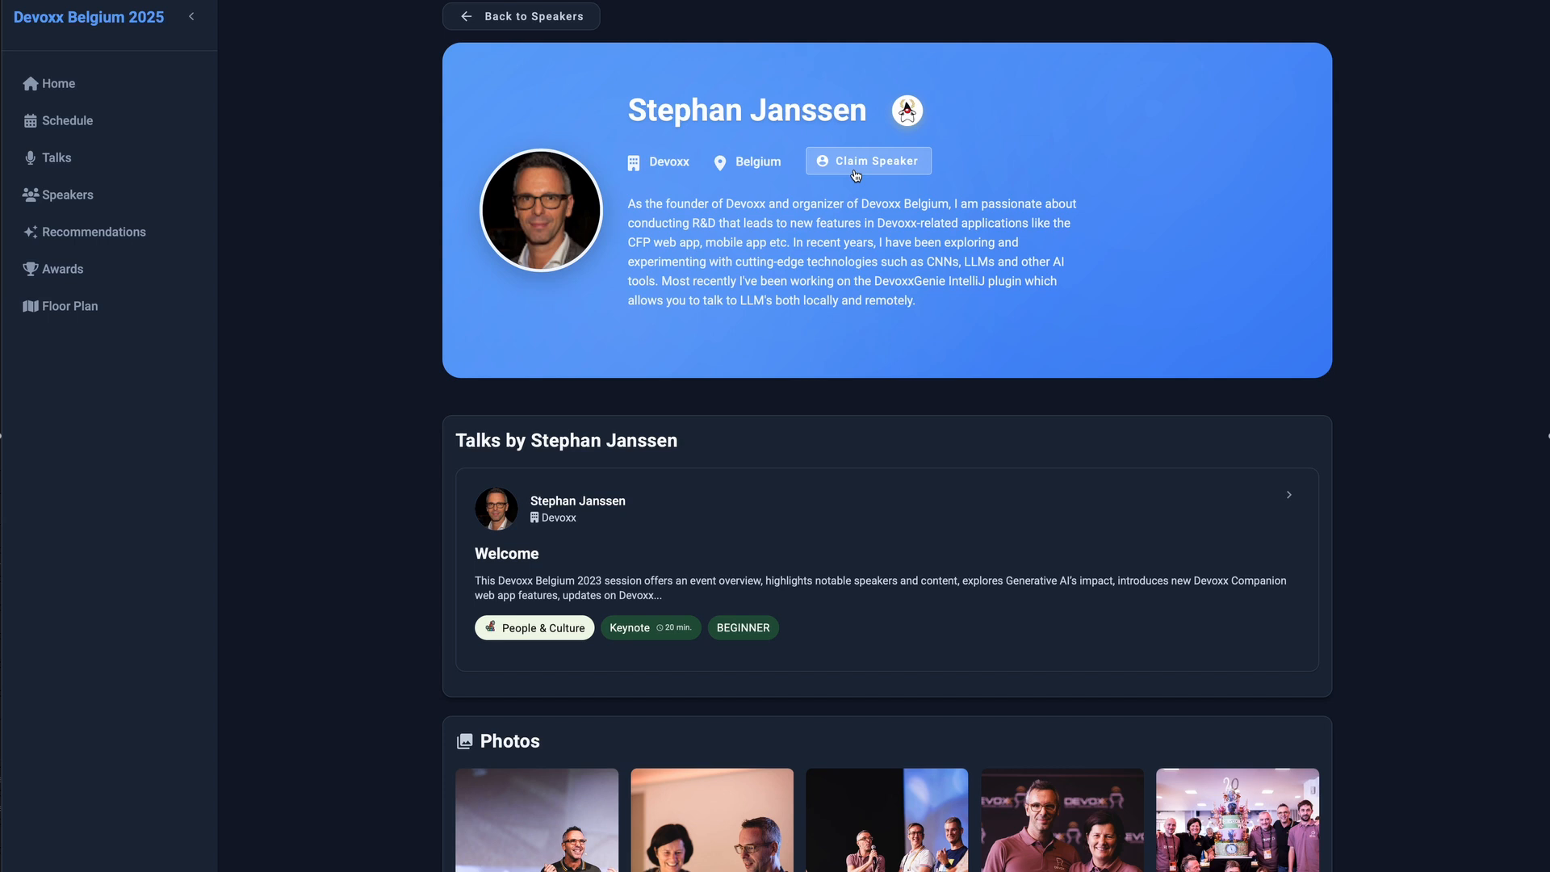
click(869, 161)
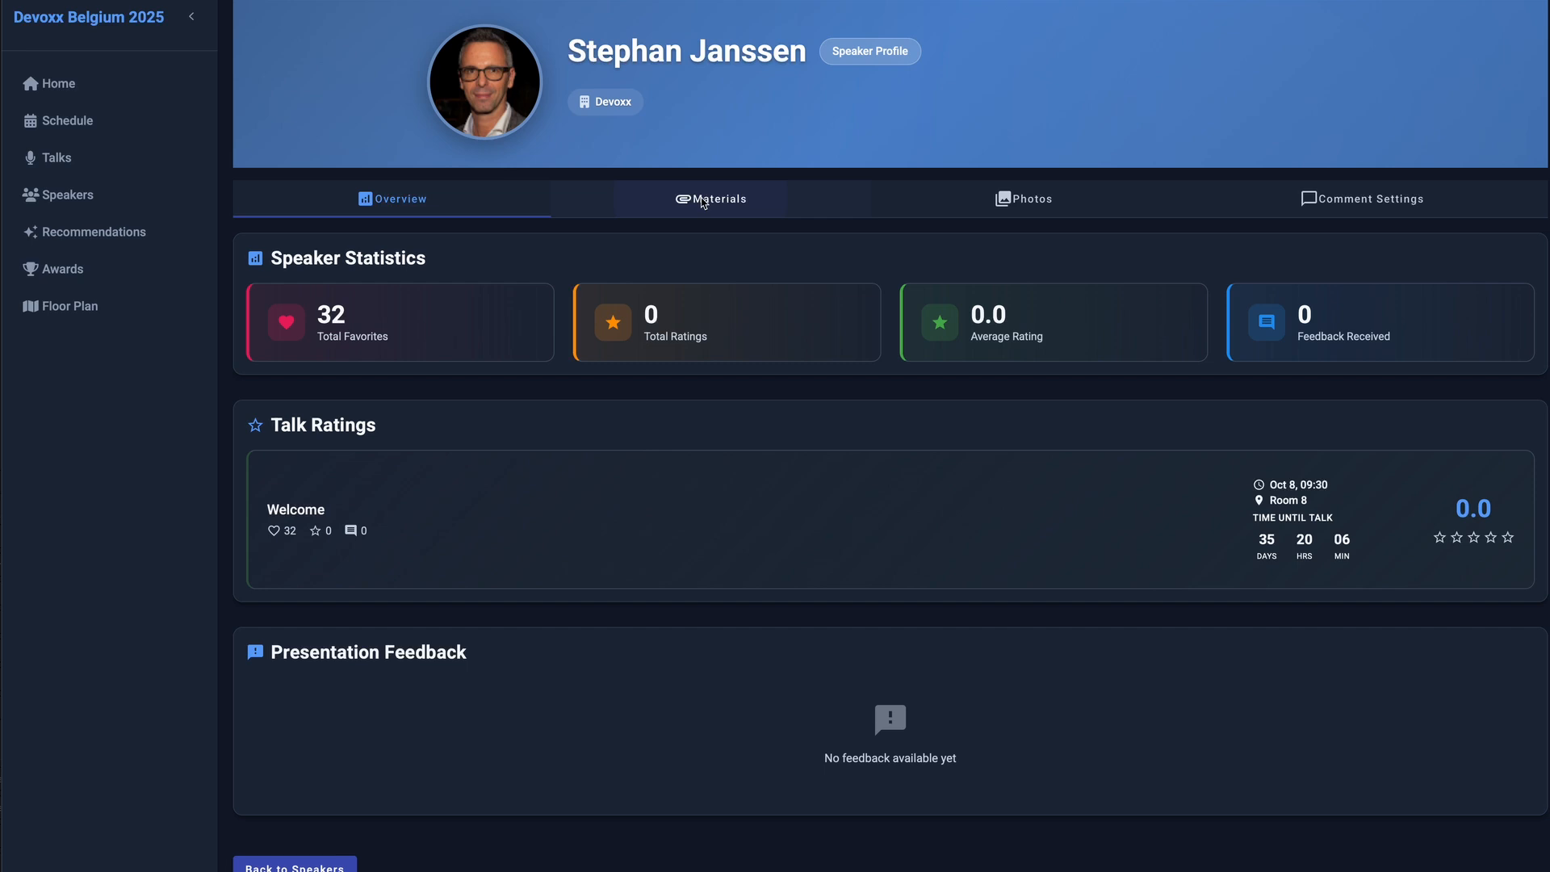
After reviewing the Overview stats, open the Materials upload form for the Welcome talk.
click(712, 199)
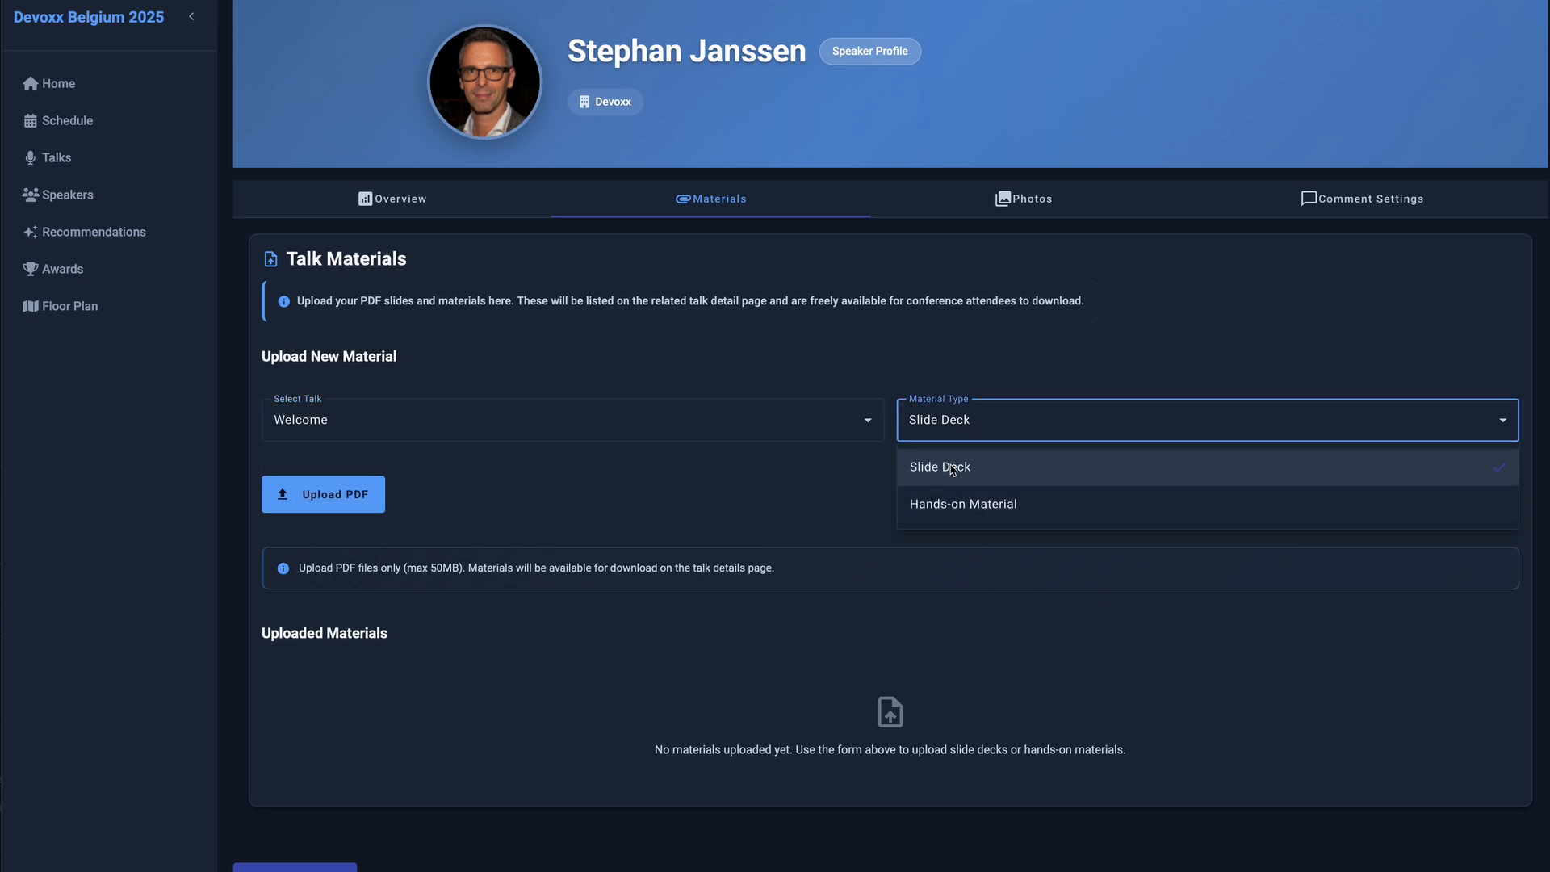
Keep Slide Deck as the material type and switch to the Photos editor.
click(947, 466)
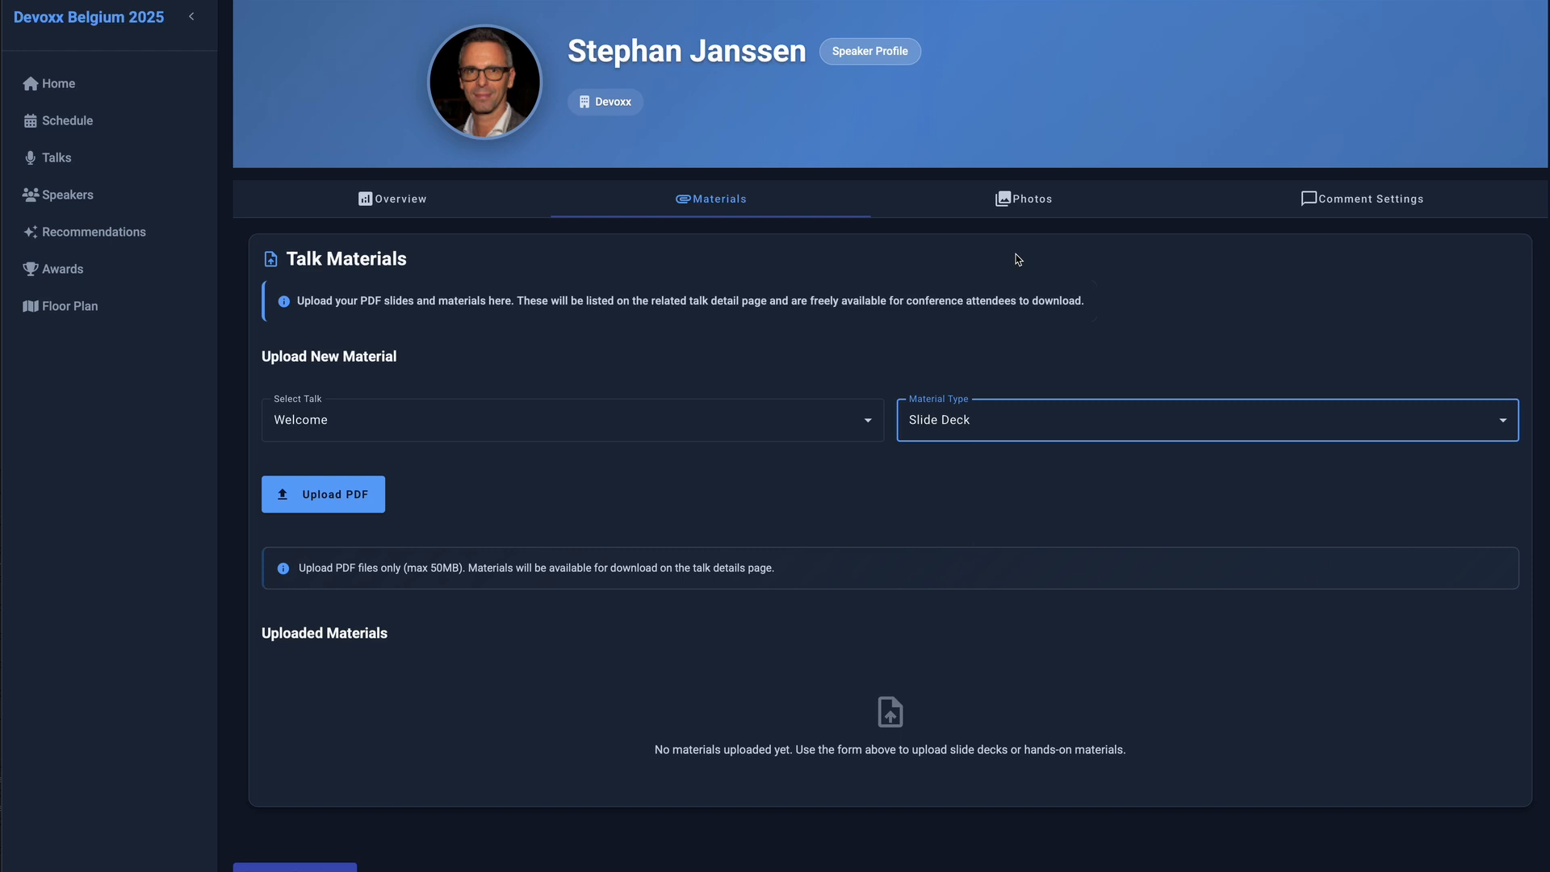
click(1030, 199)
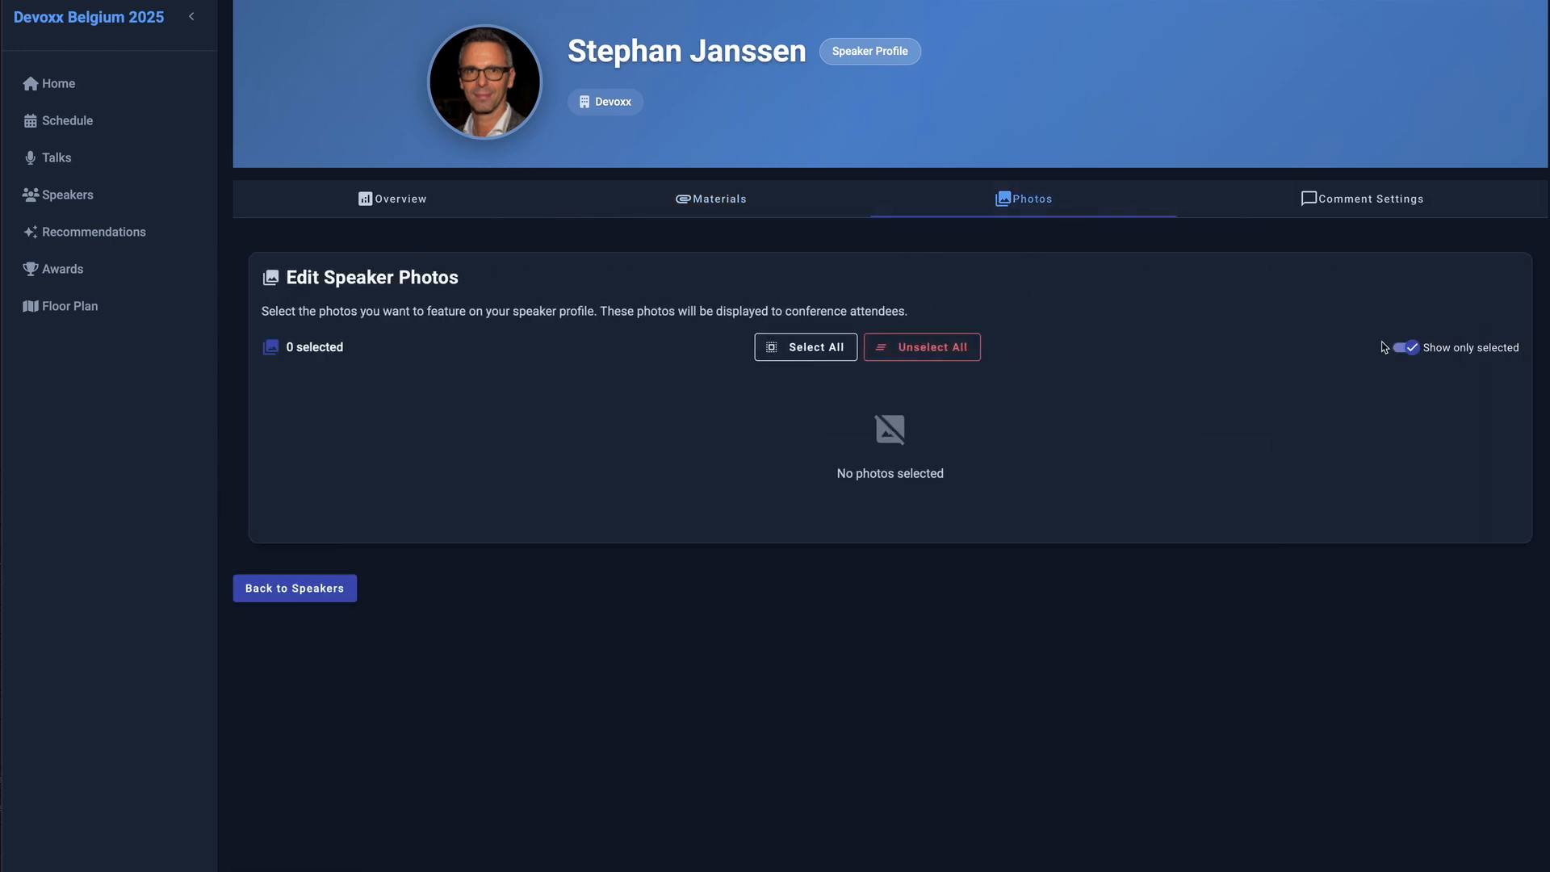
Show all photos, feature a second one, and view comment settings for all talks.
click(1405, 347)
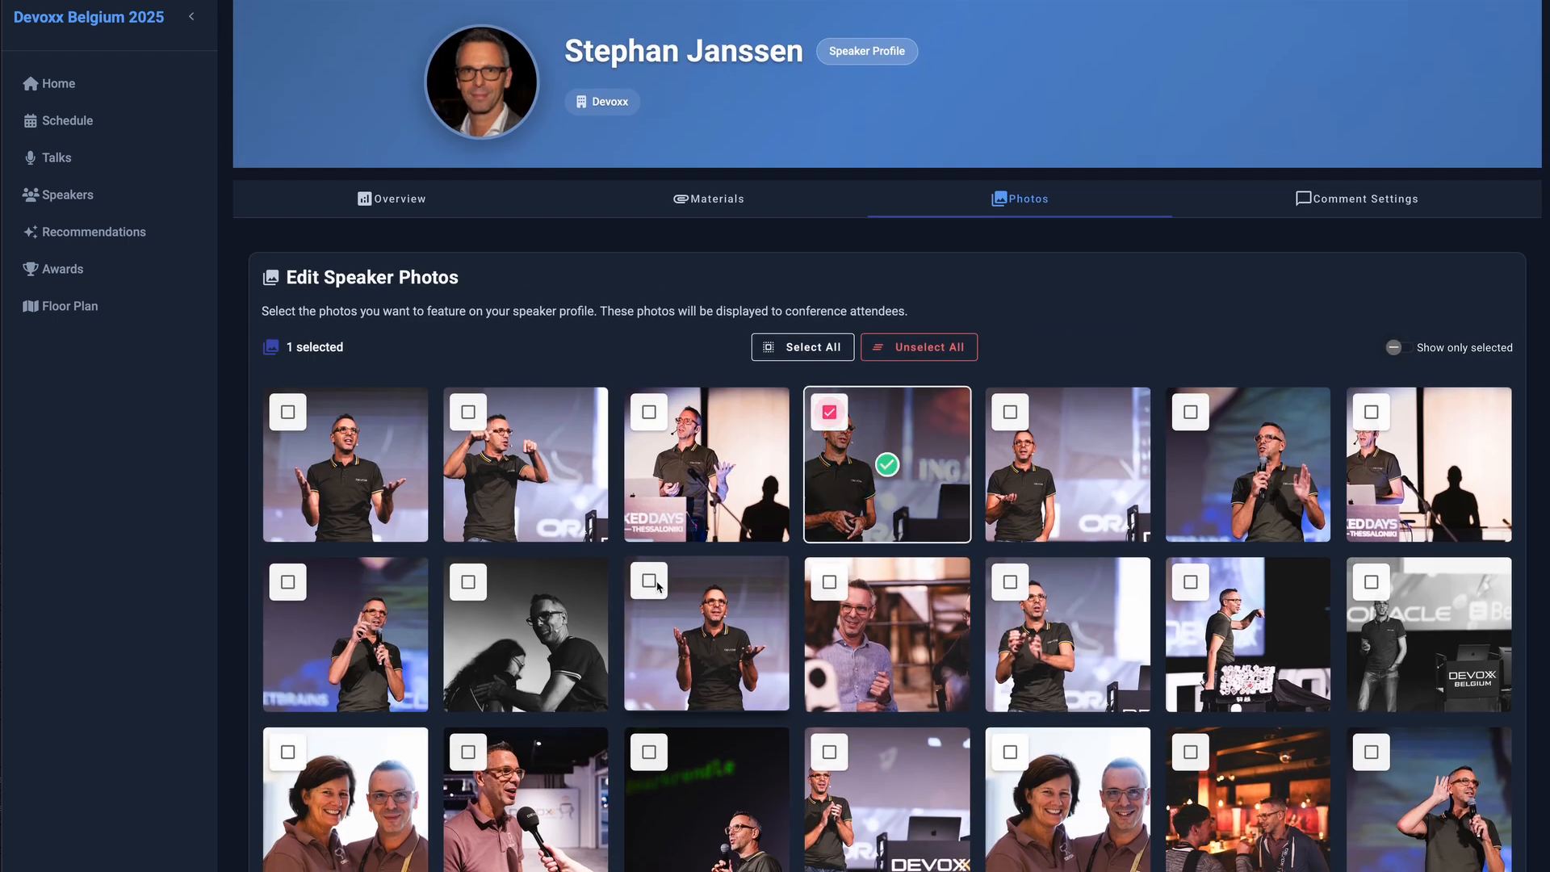
click(649, 582)
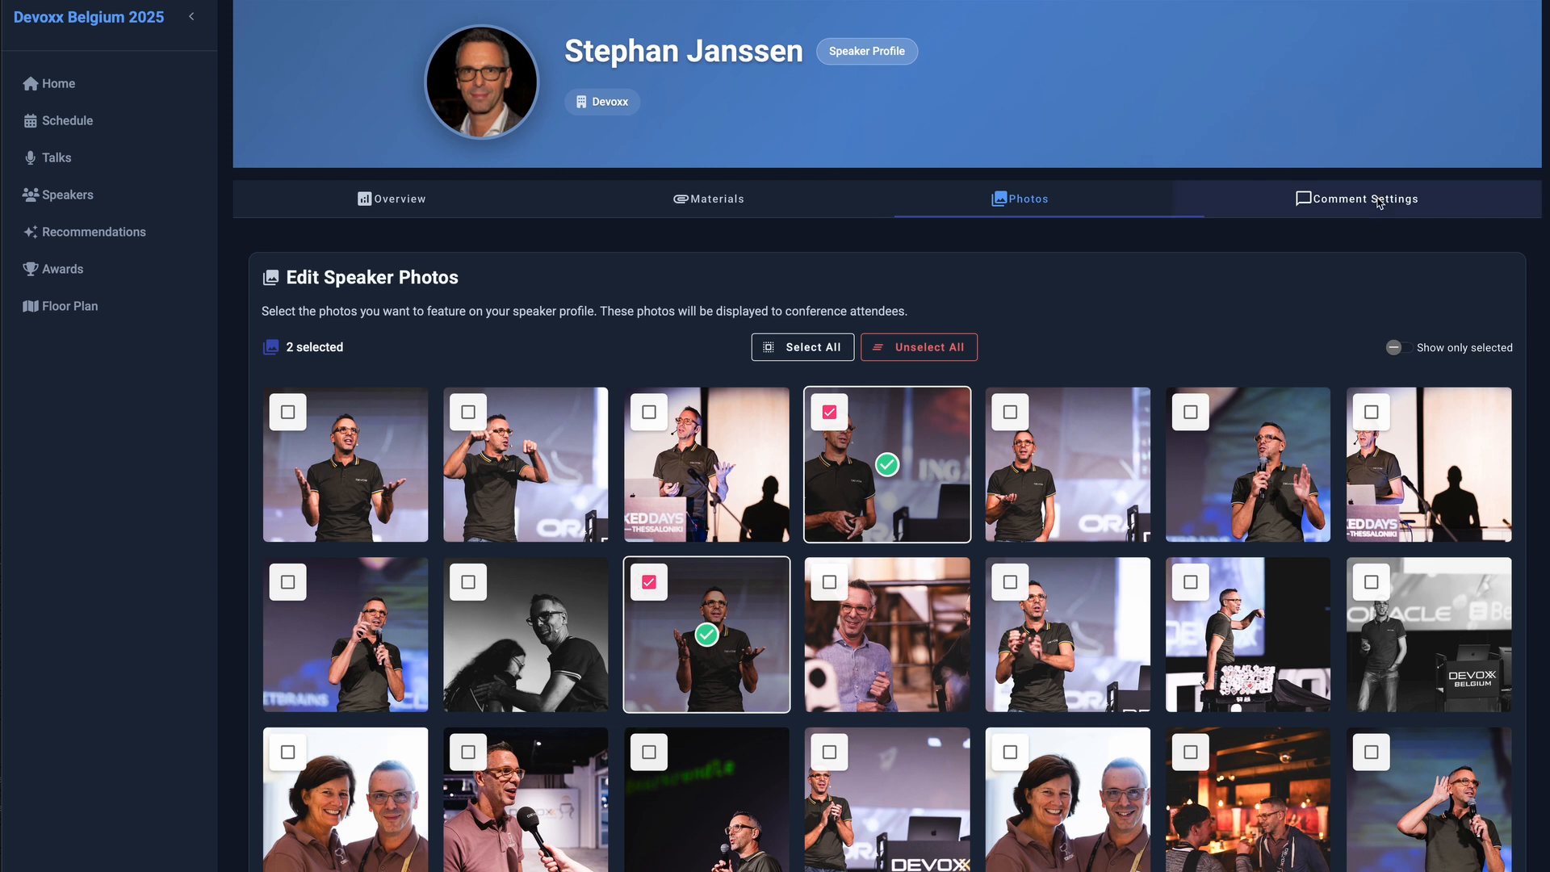
click(1365, 199)
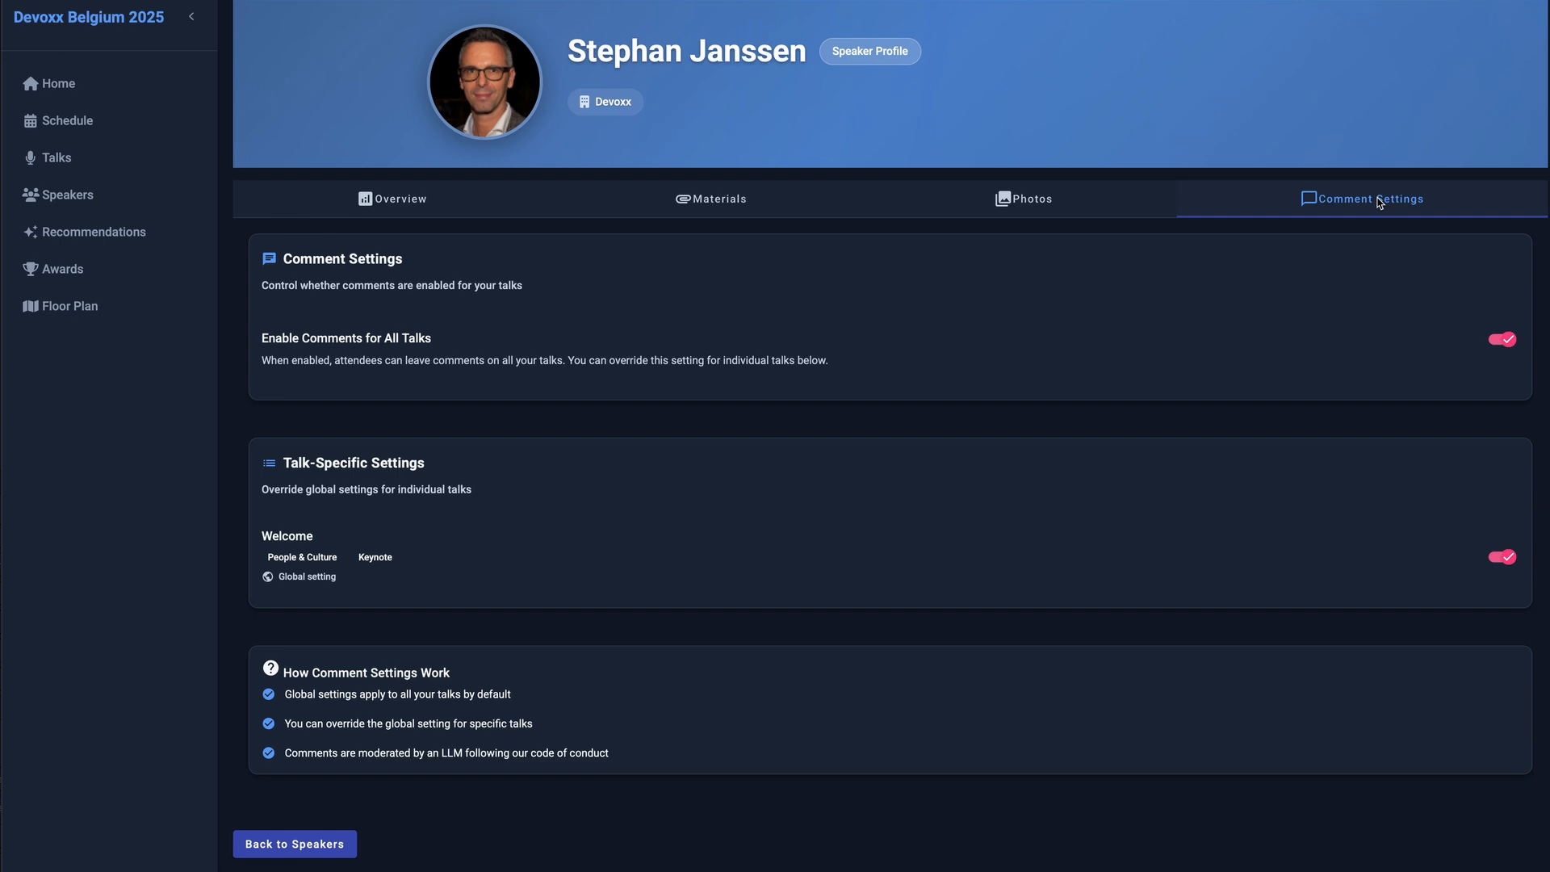
mouse_move(1382, 18)
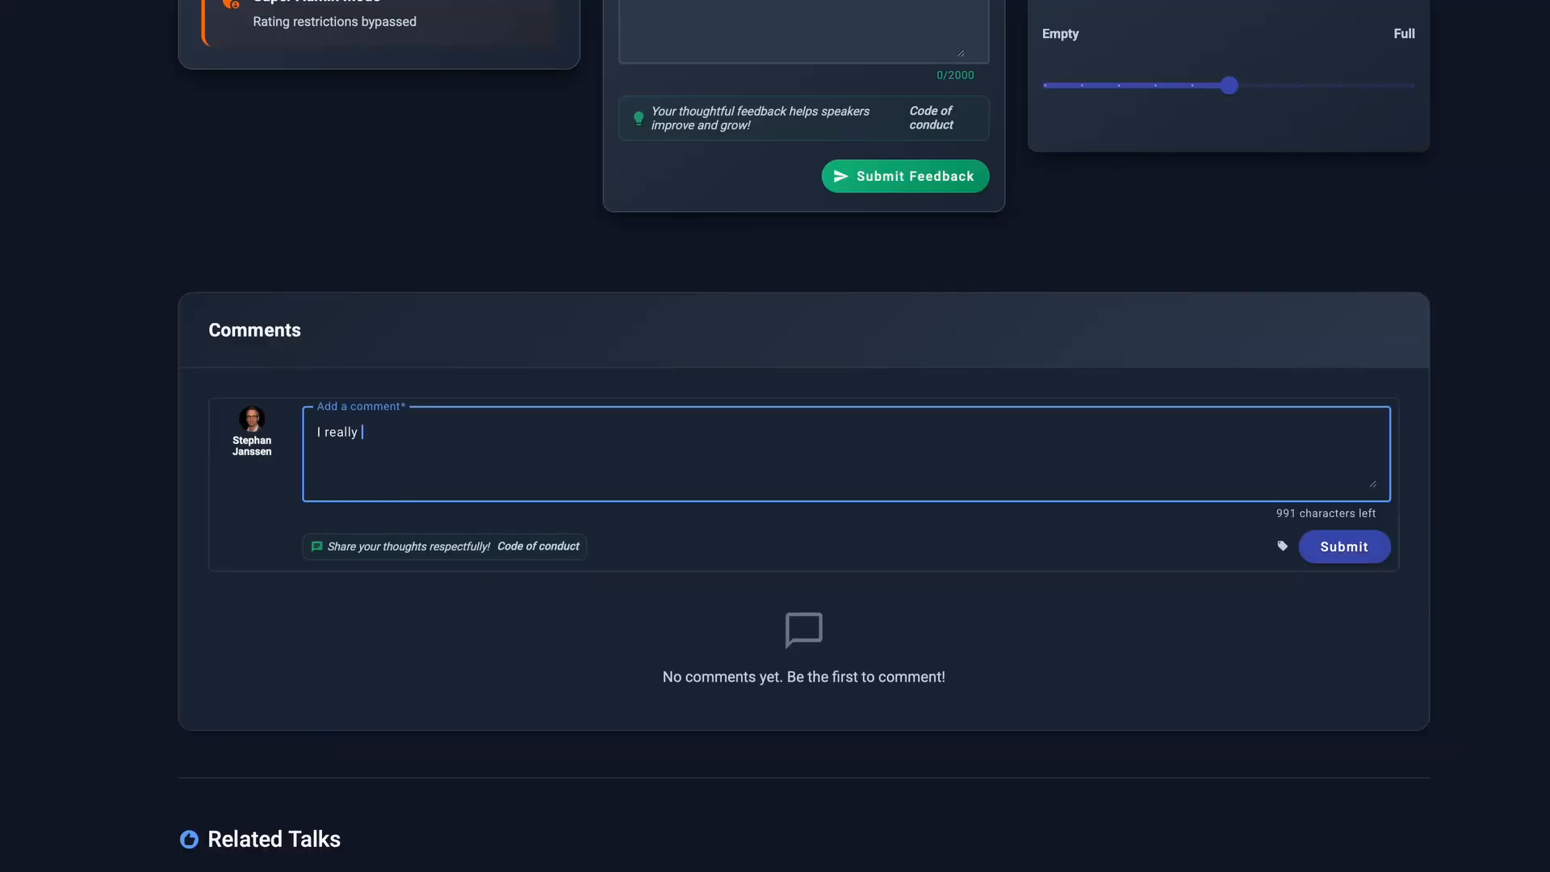
Post 'I really love the talk, thanks!' tagged Insight and start typing a speaker reply.
text(love the talk, thank)
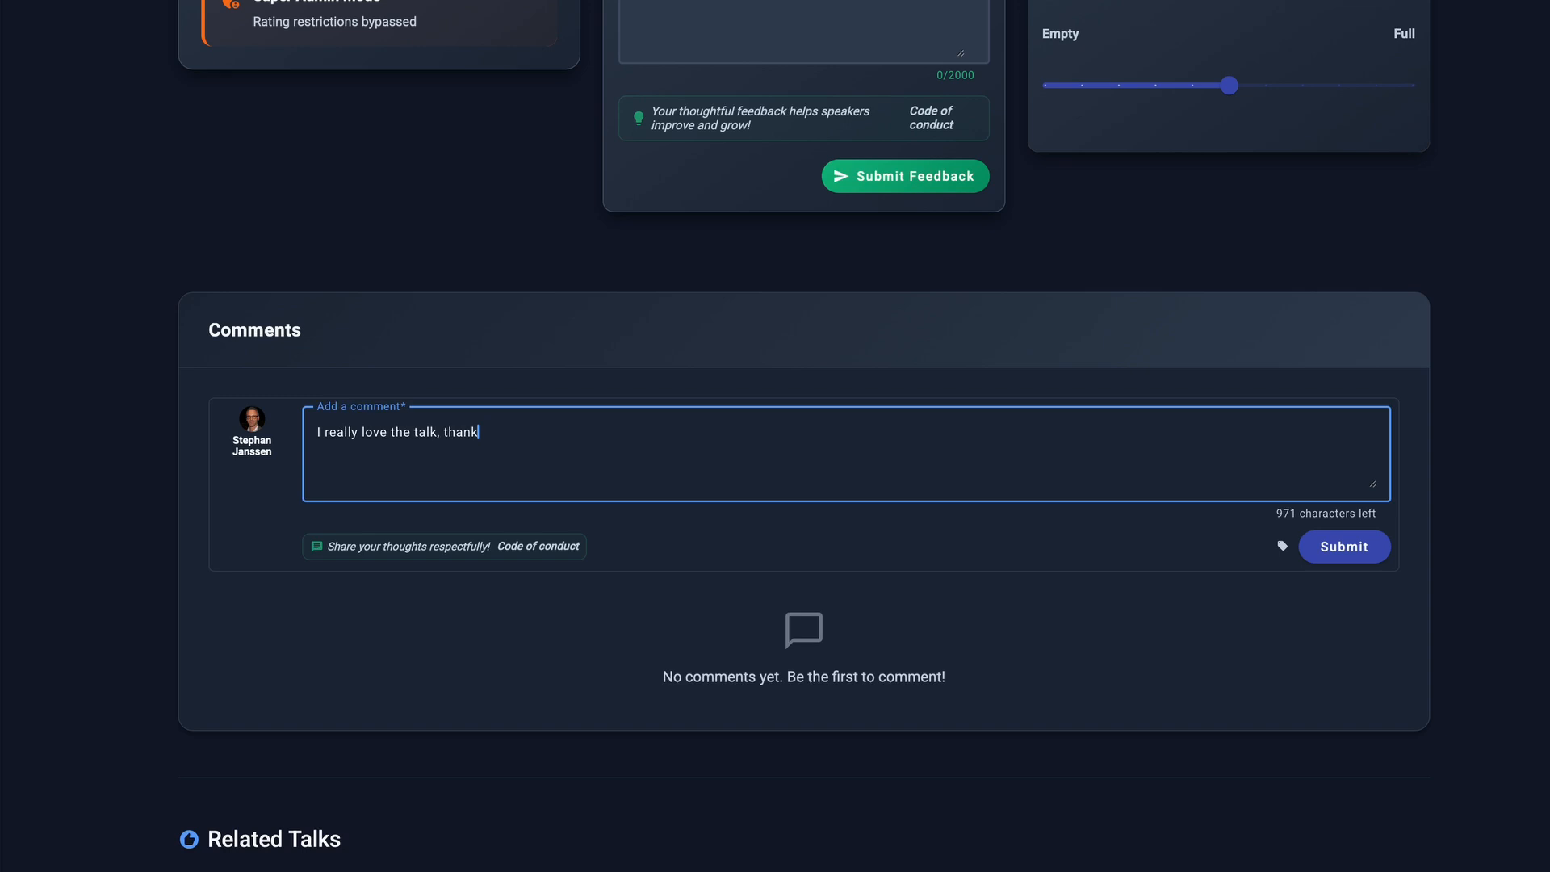
click(1282, 546)
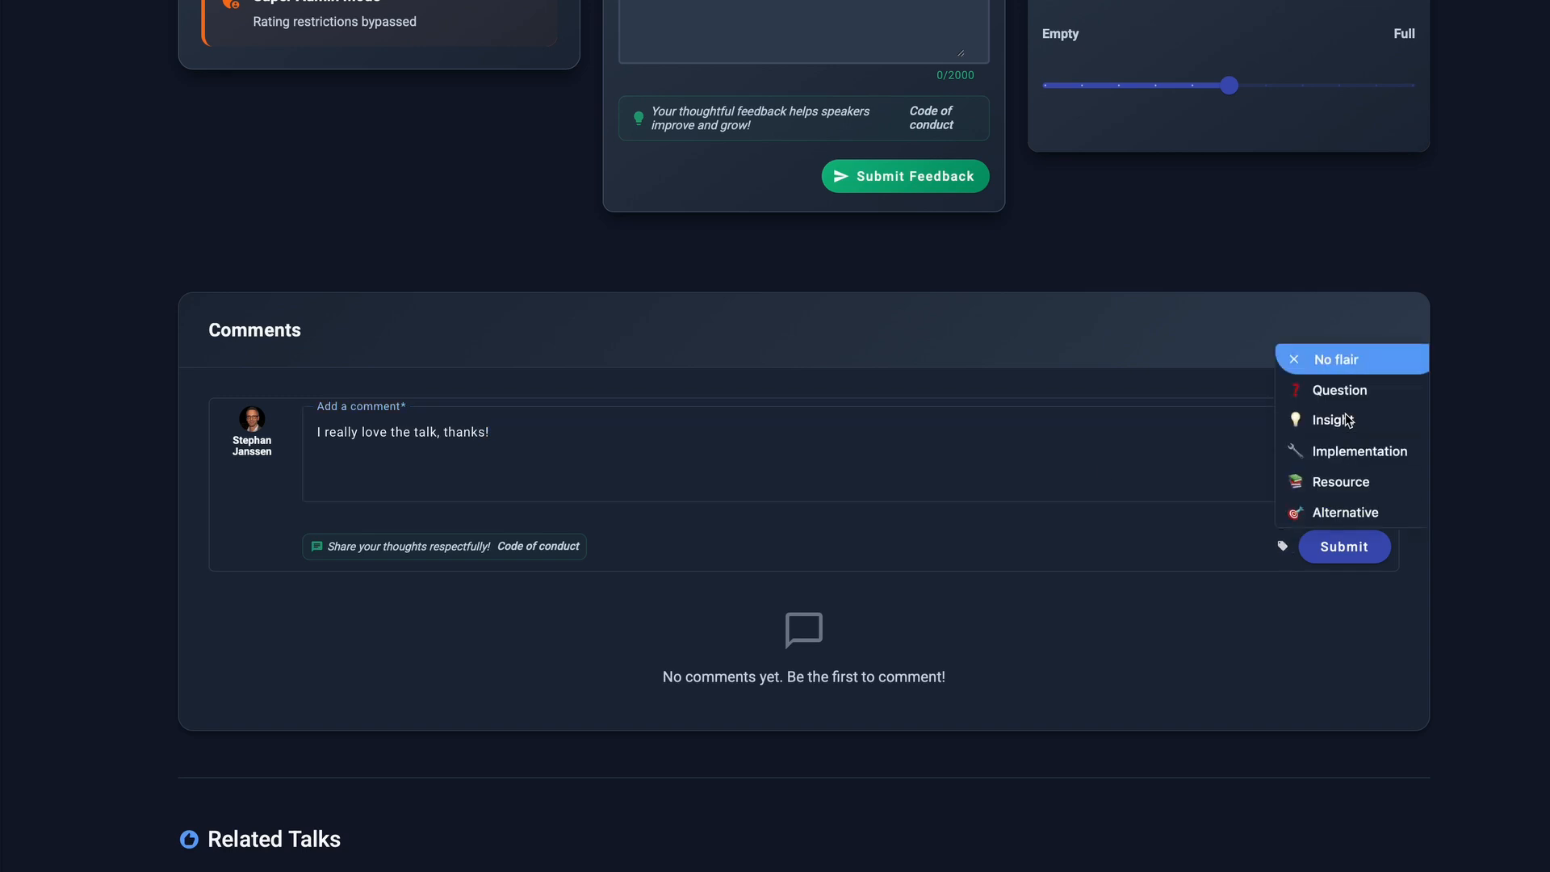
click(1327, 420)
text(This i)
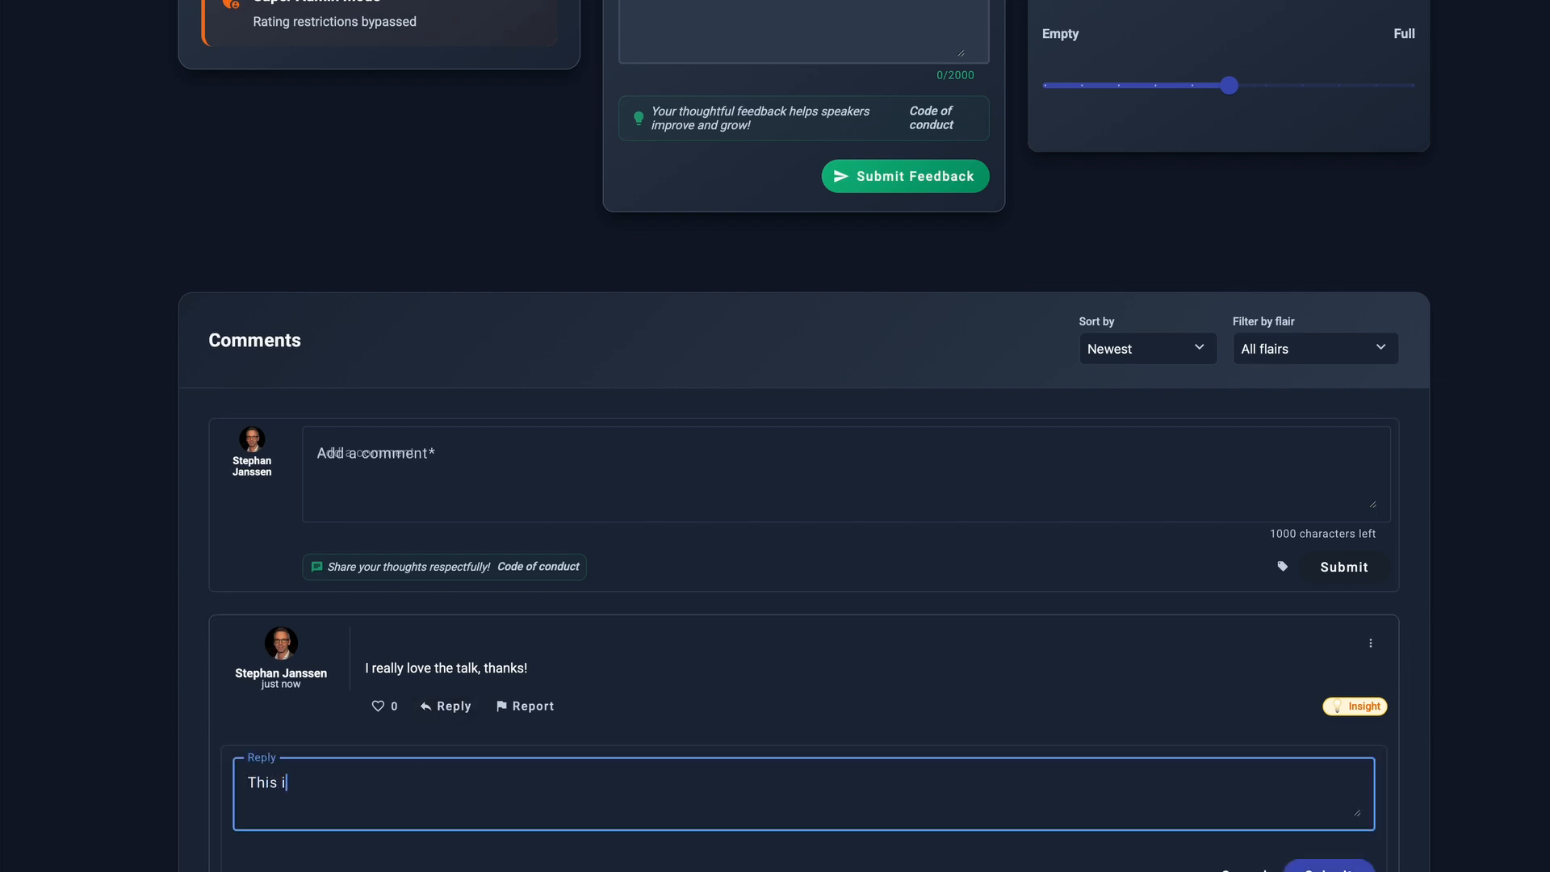
text(s a reply from the speaker or some)
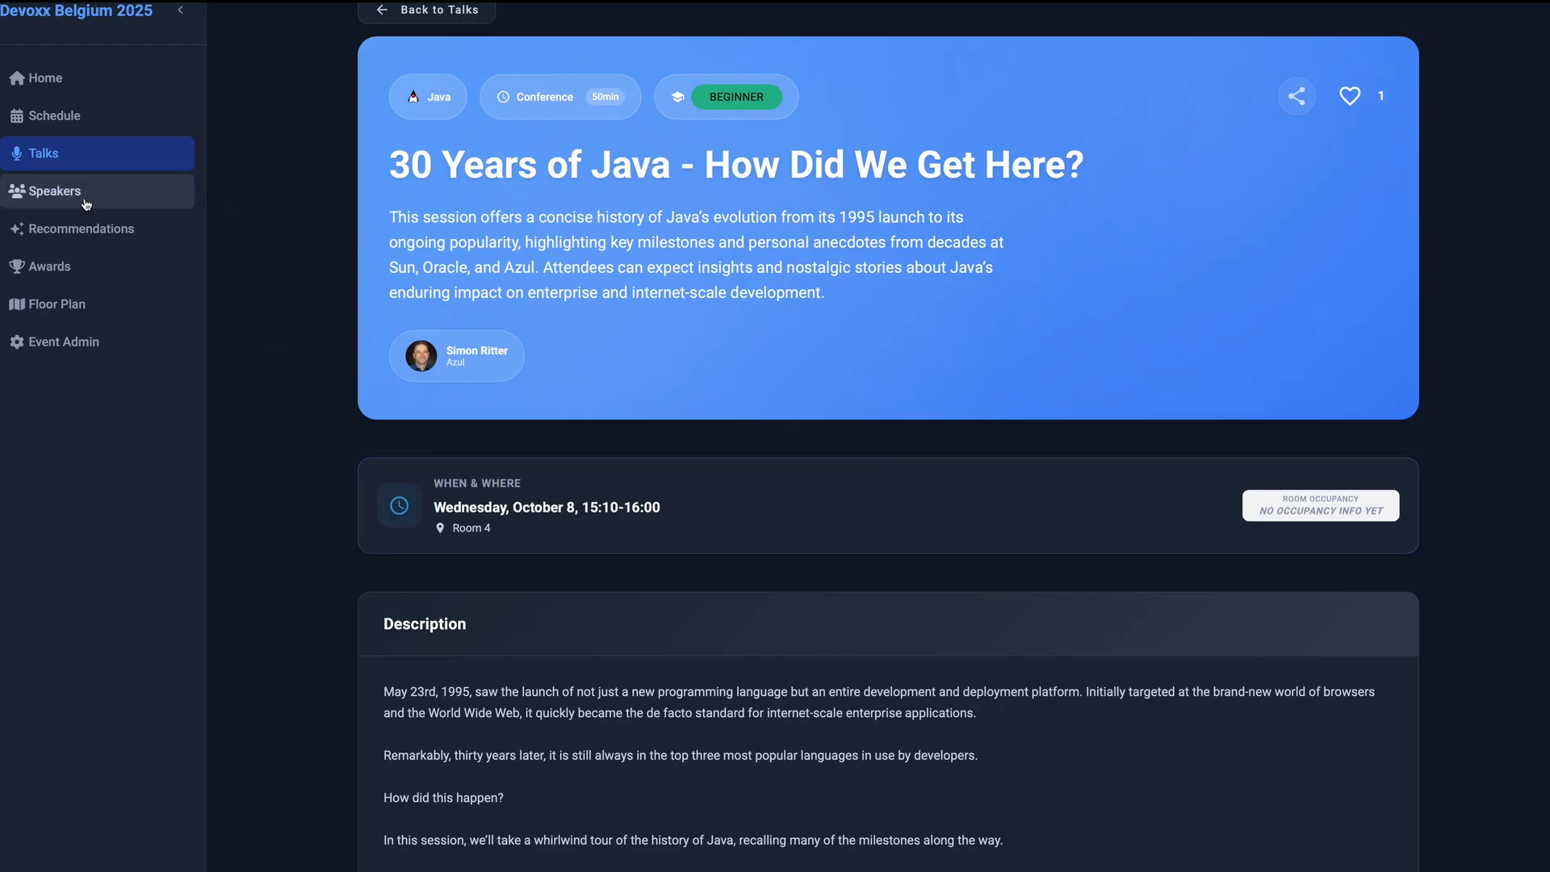
Return home from Speakers and open the GitHub Features & Bug Reports issue list.
click(55, 190)
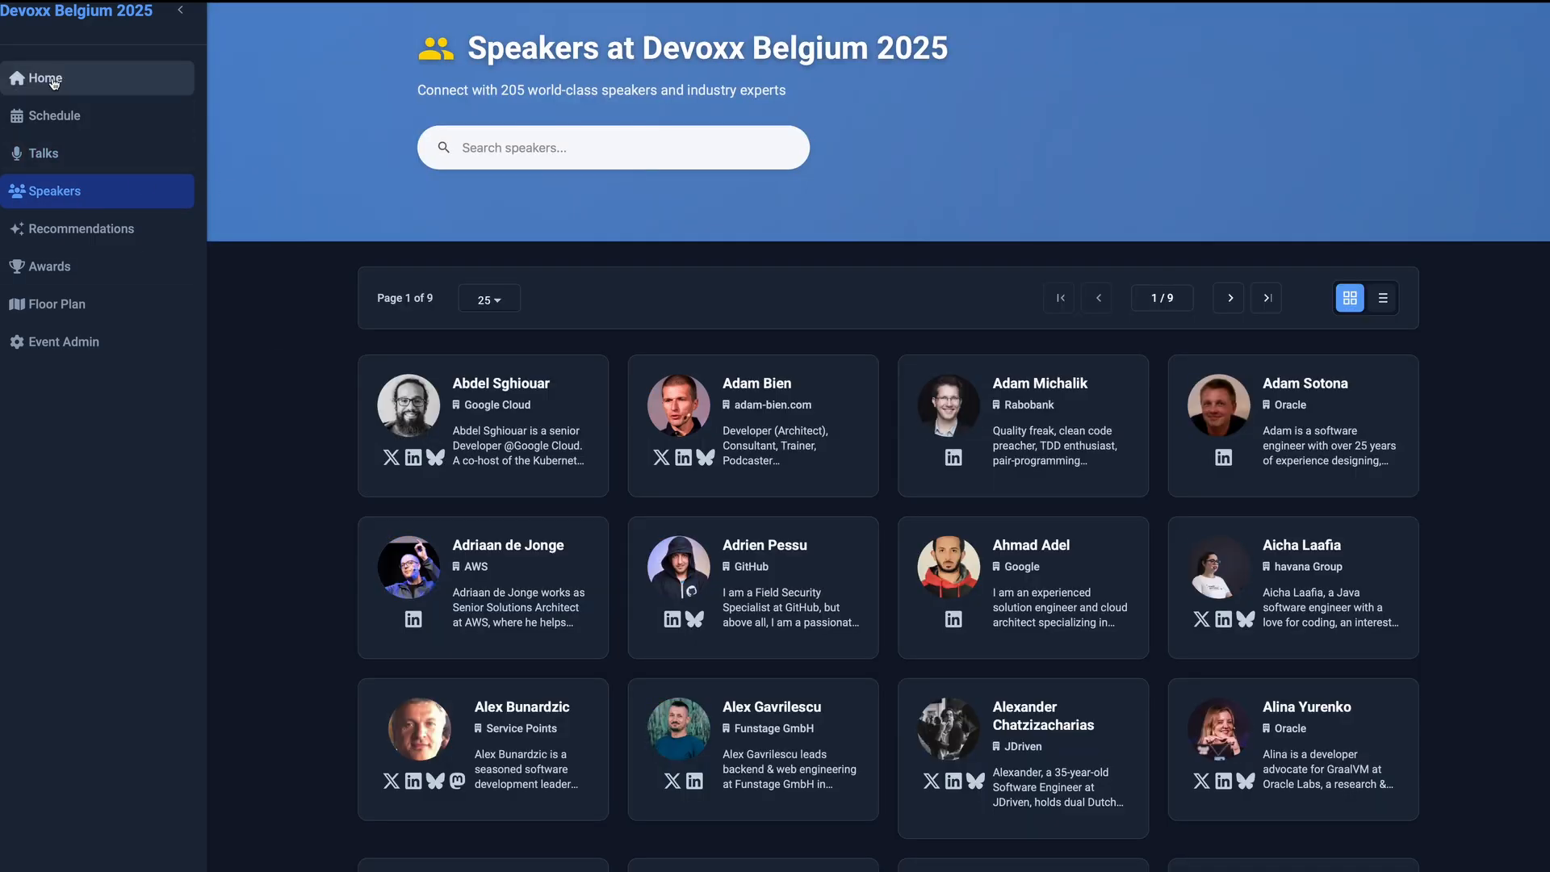
click(39, 77)
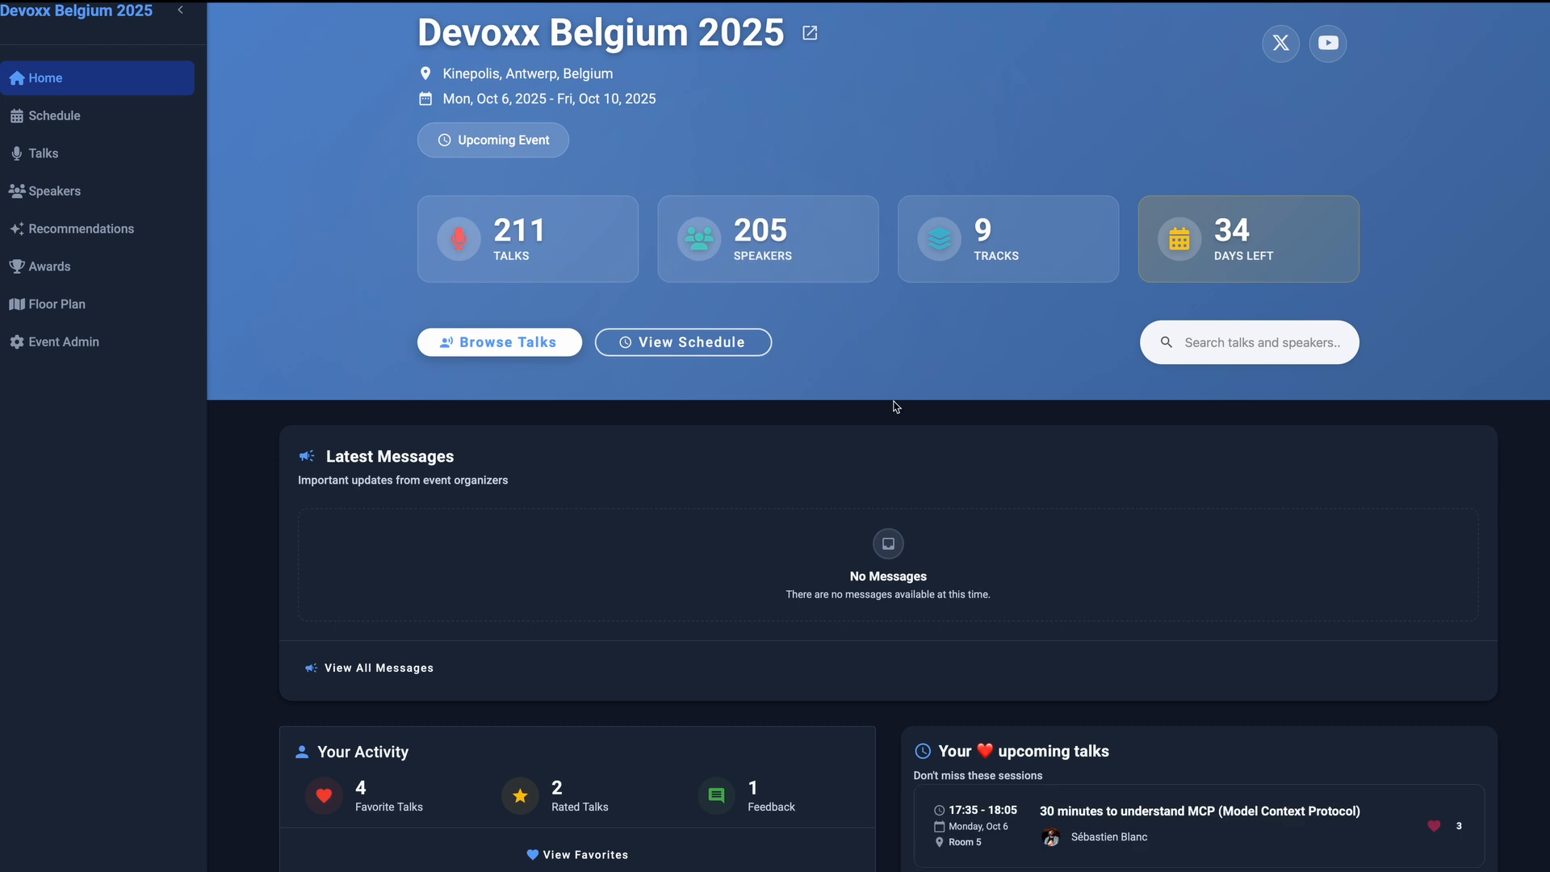
scroll(down, 3)
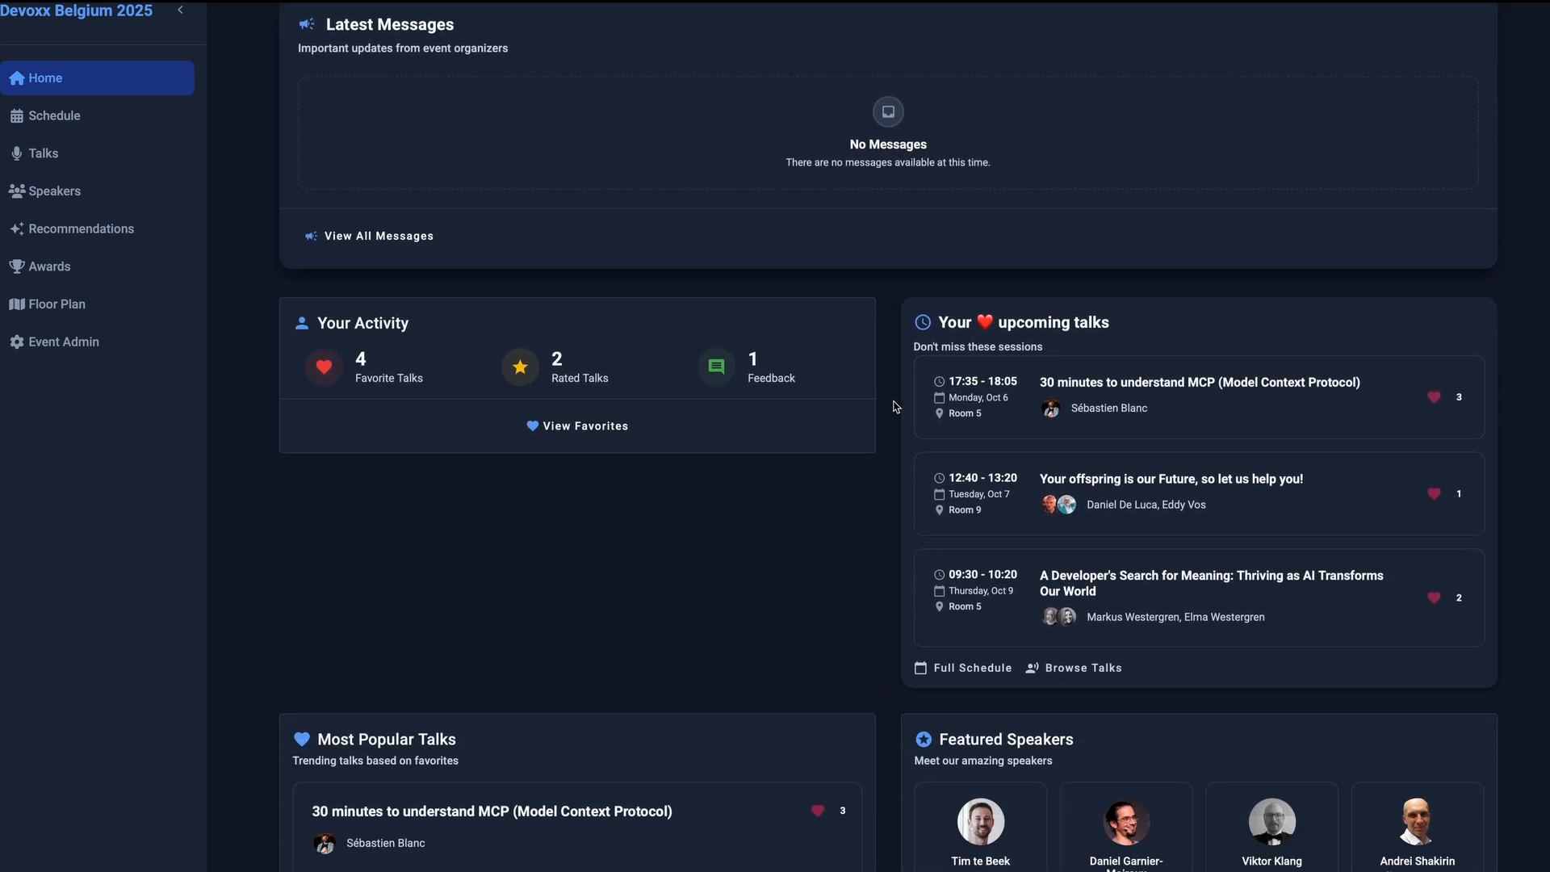
scroll(down, 3)
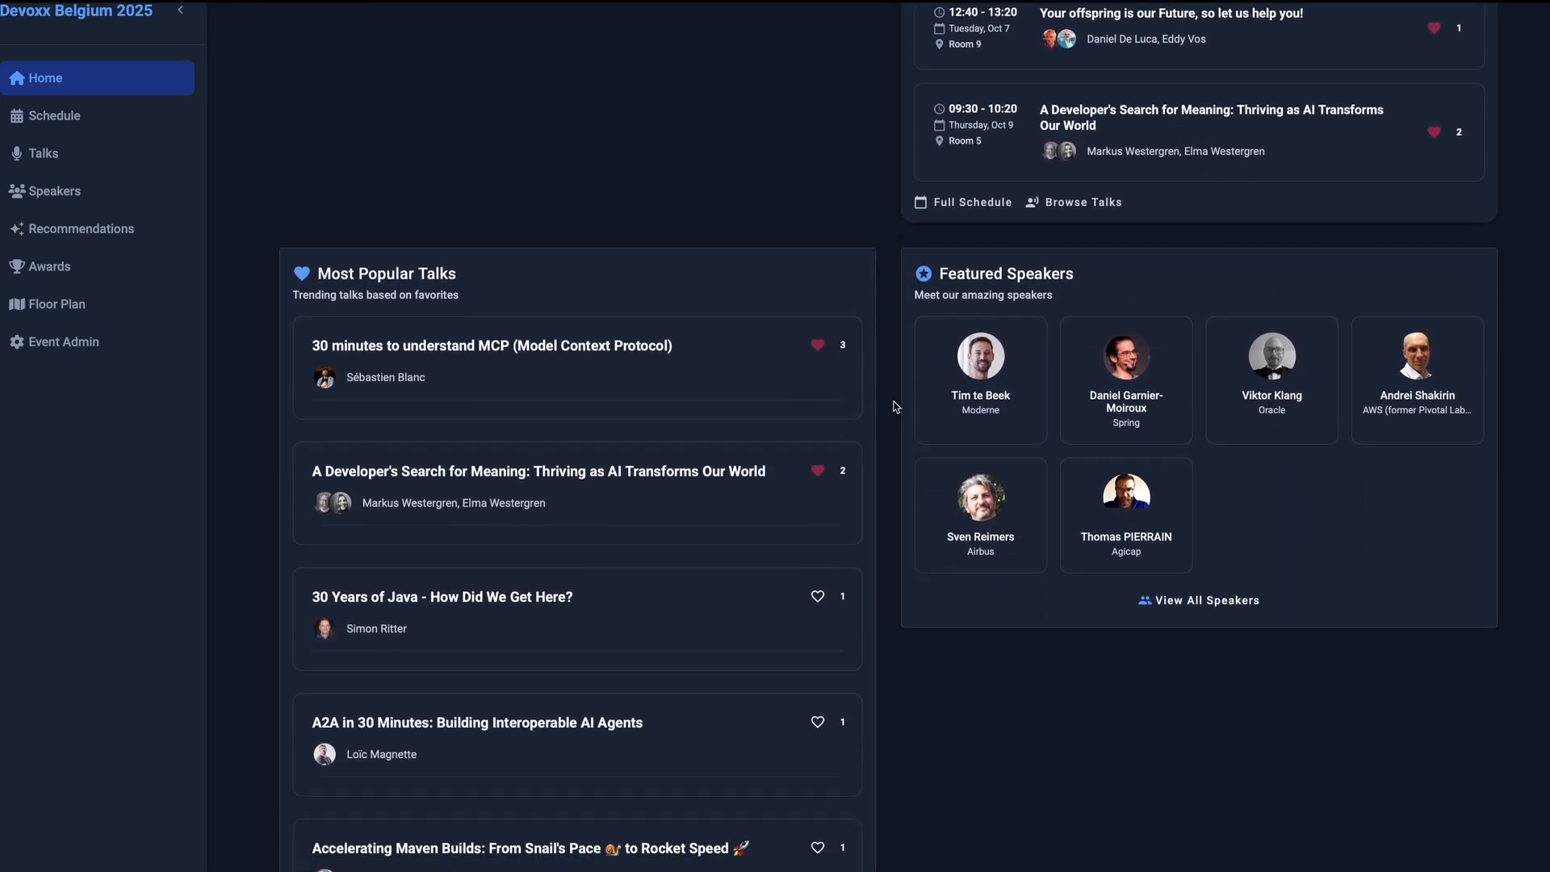
scroll(down, 3)
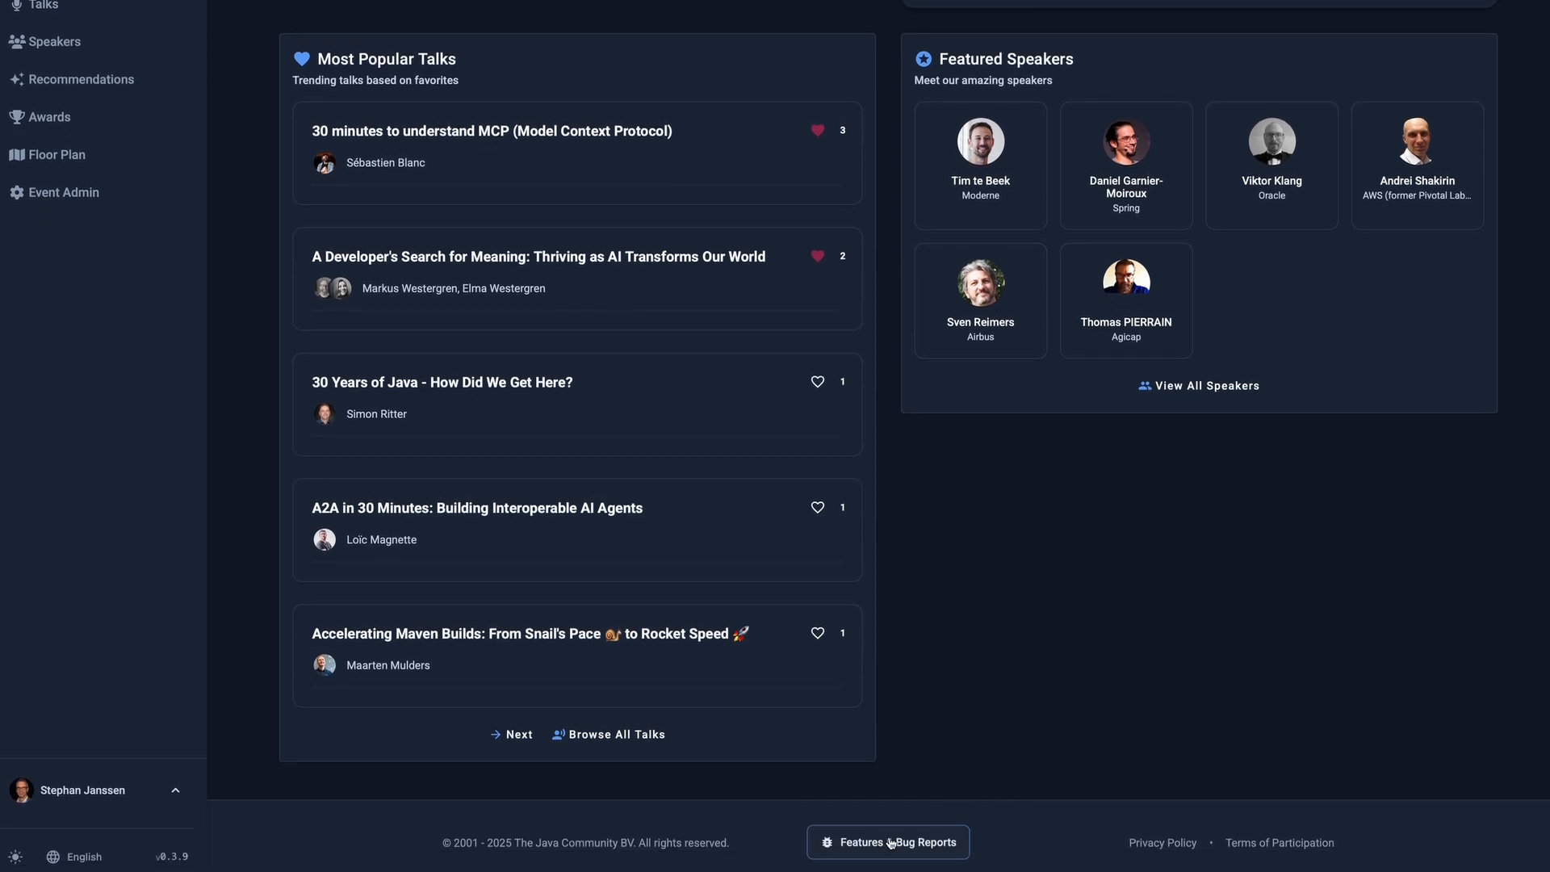
click(886, 841)
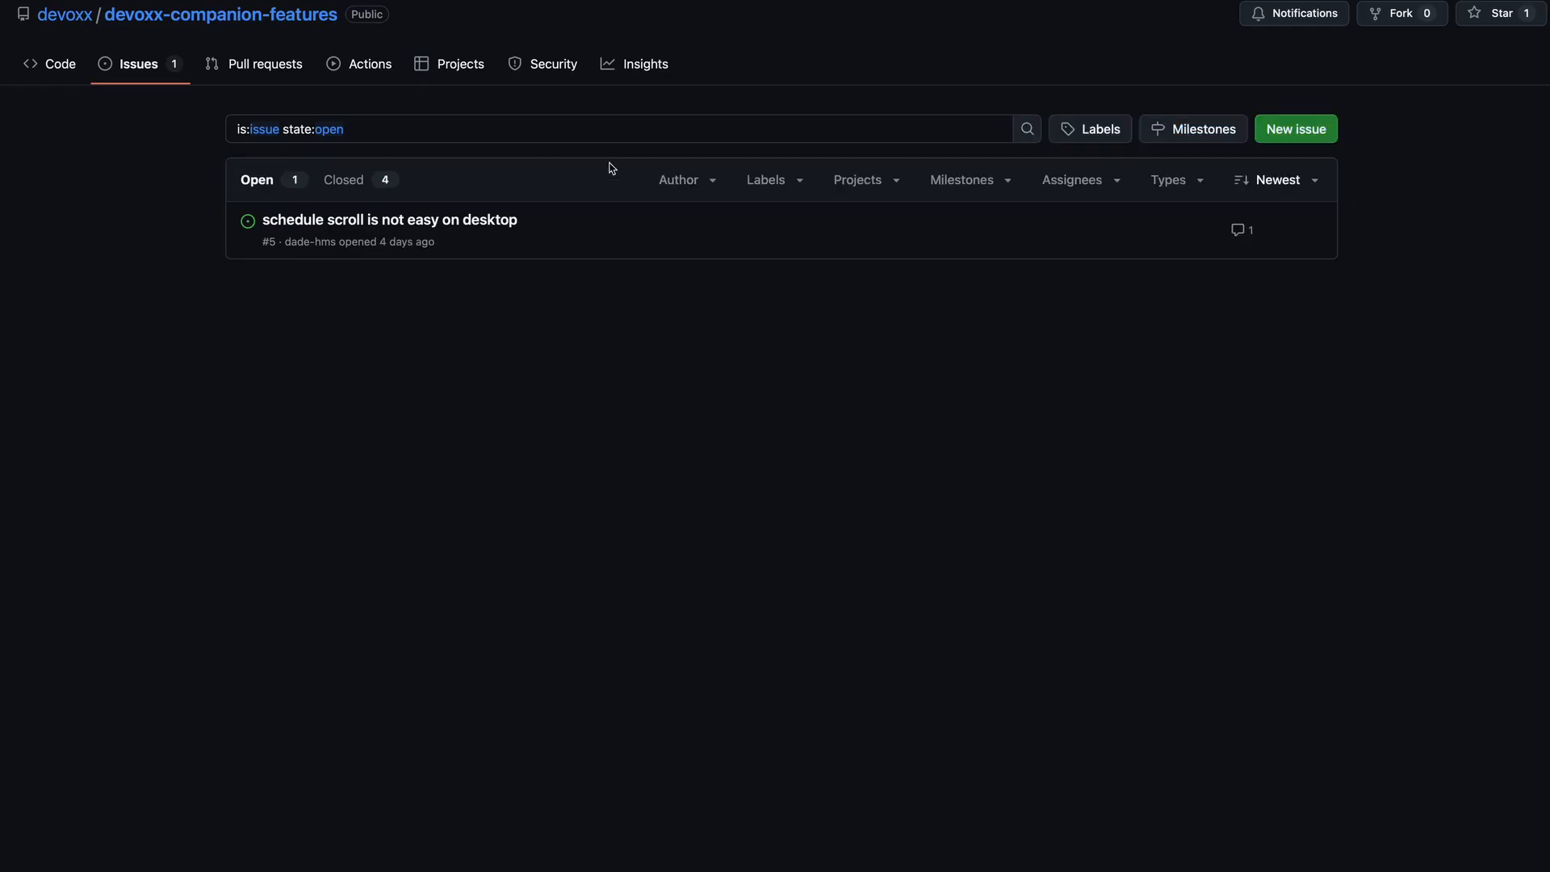